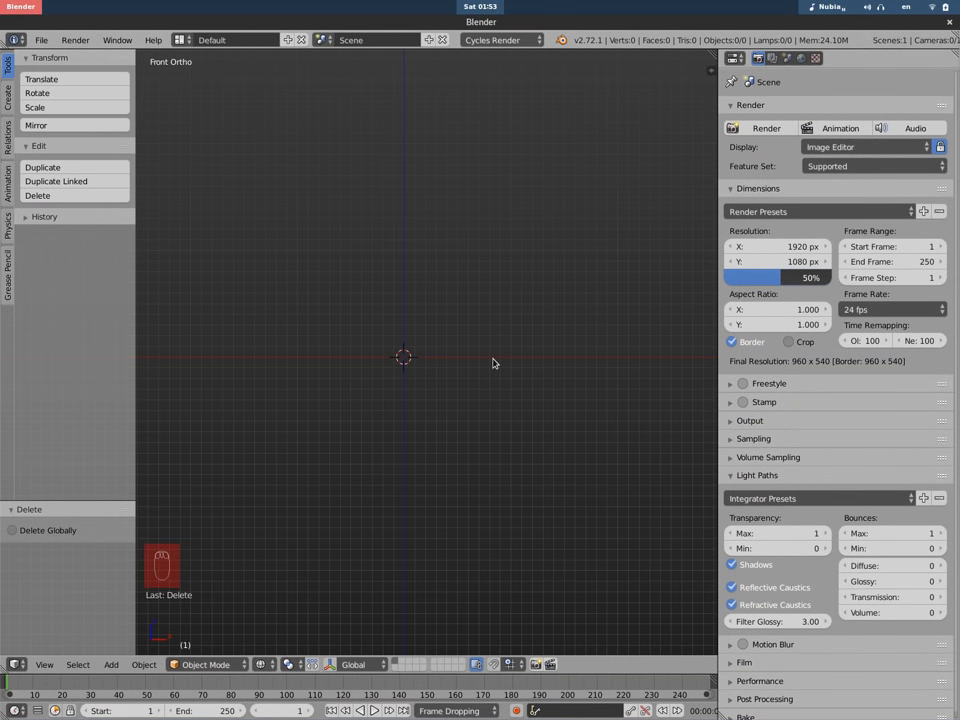
pyautogui.moveTo(510, 356)
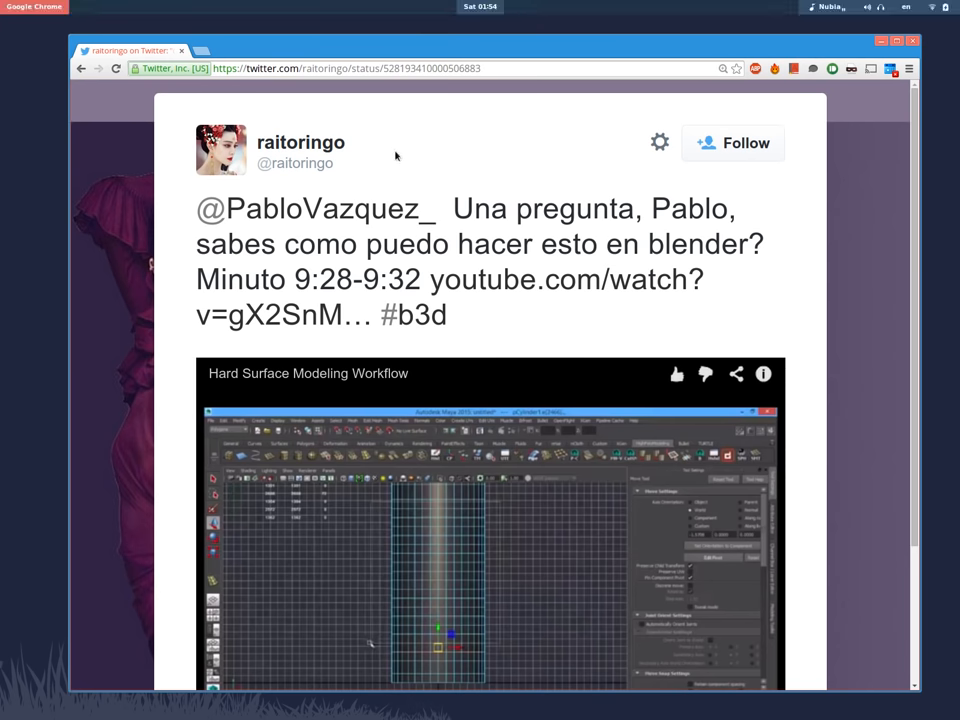
pyautogui.moveTo(620, 222)
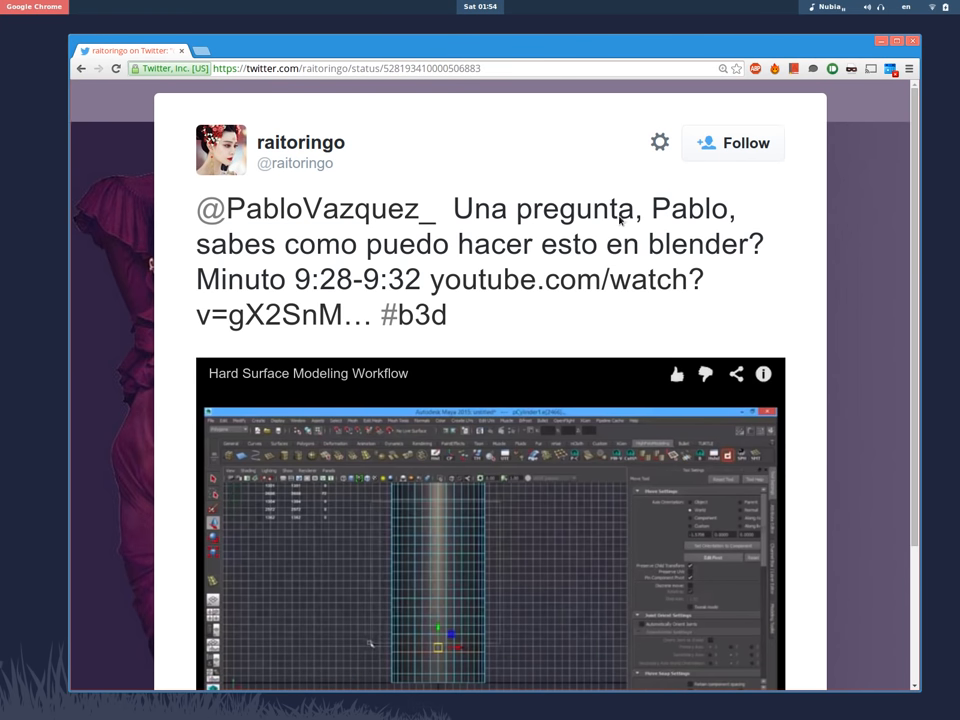
pyautogui.moveTo(645, 212)
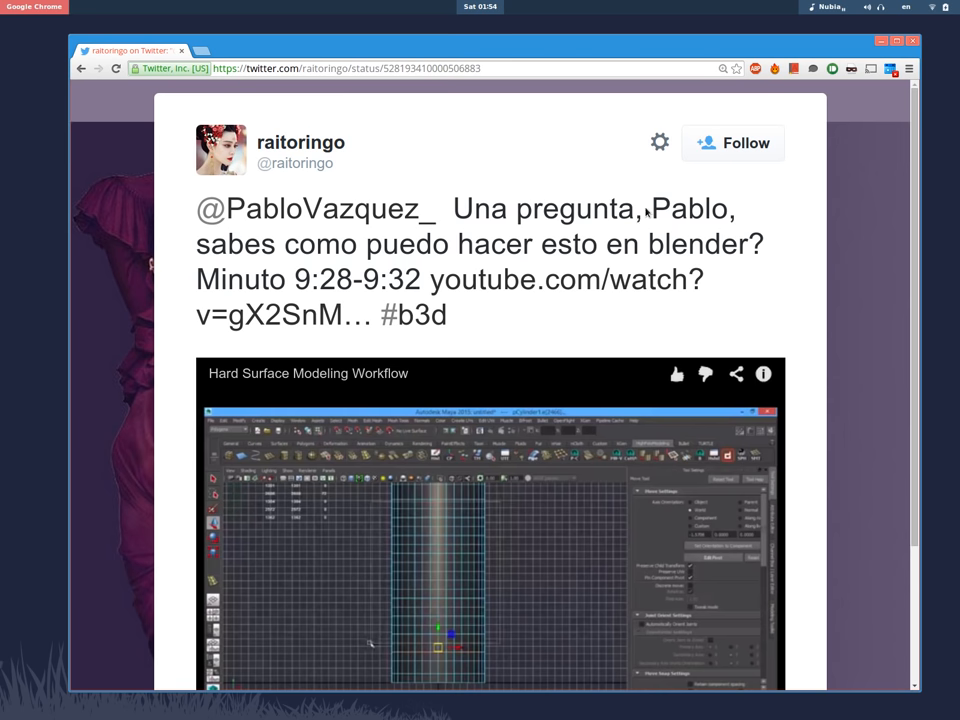
pyautogui.moveTo(595, 257)
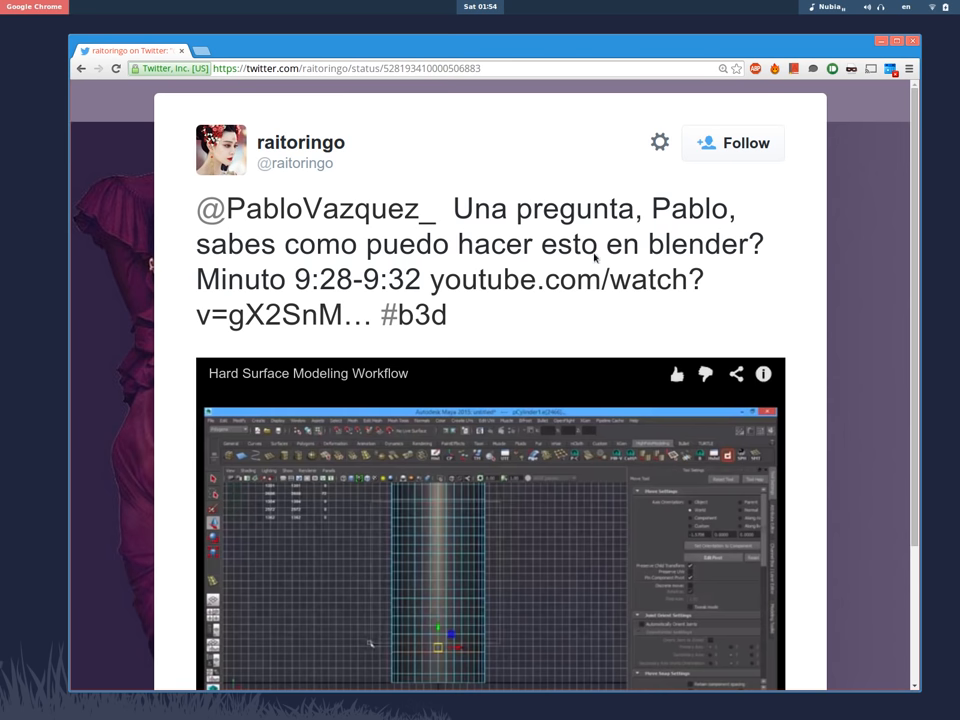
# Step: Add a cylinder mesh with n-gon caps and enter Edit Mode on it
pyautogui.scroll(-3)
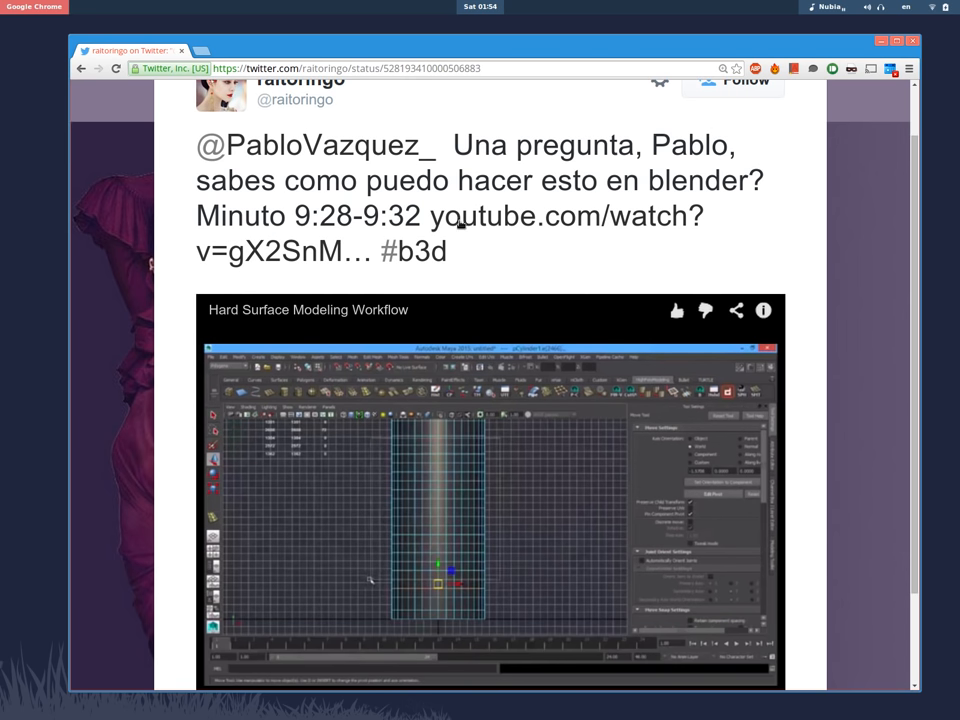
pyautogui.scroll(-3)
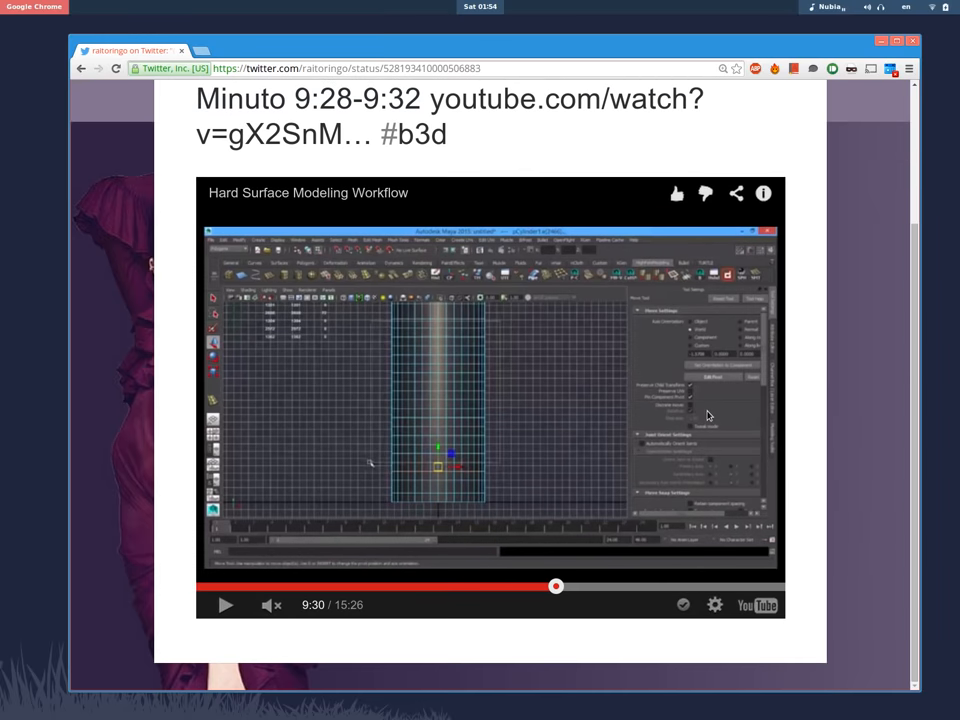
pyautogui.moveTo(478, 250)
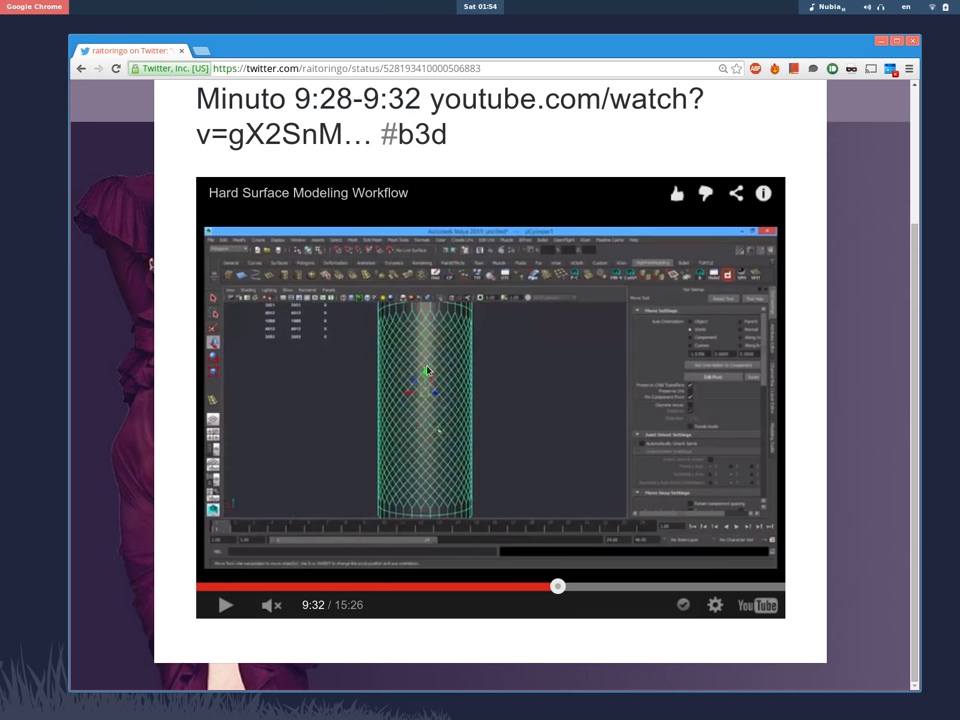
pyautogui.moveTo(440, 392)
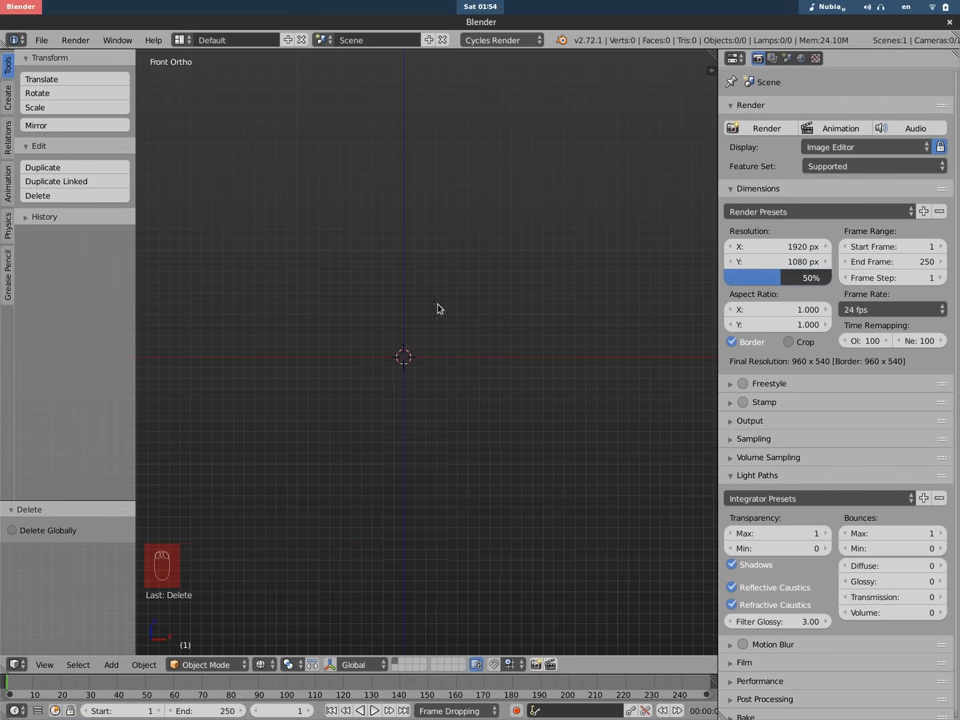
pyautogui.press('shift+a')
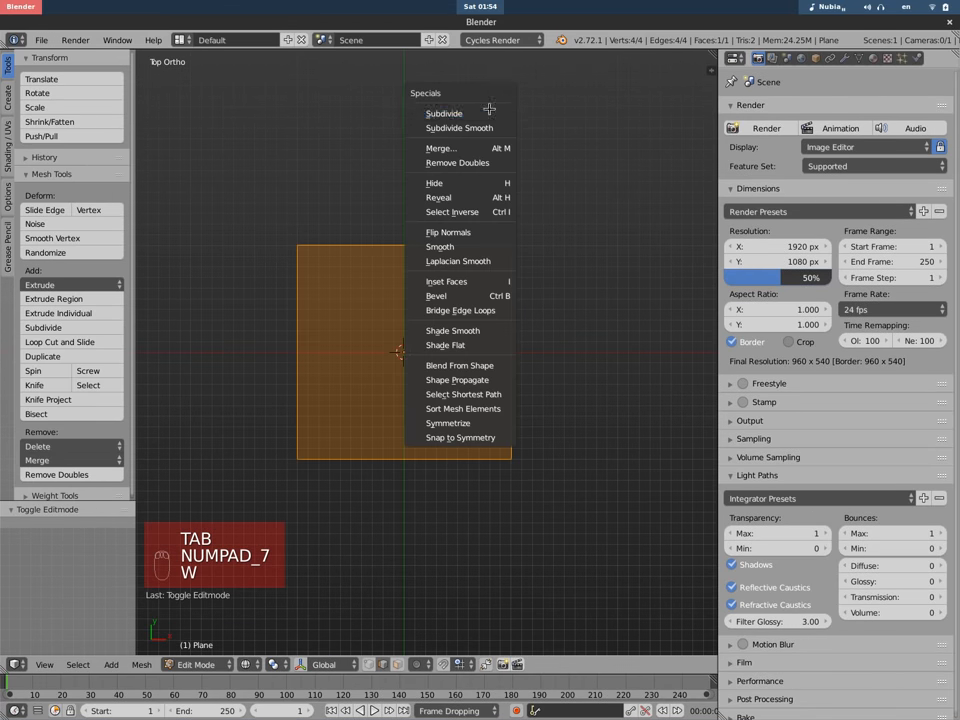
pyautogui.click(444, 113)
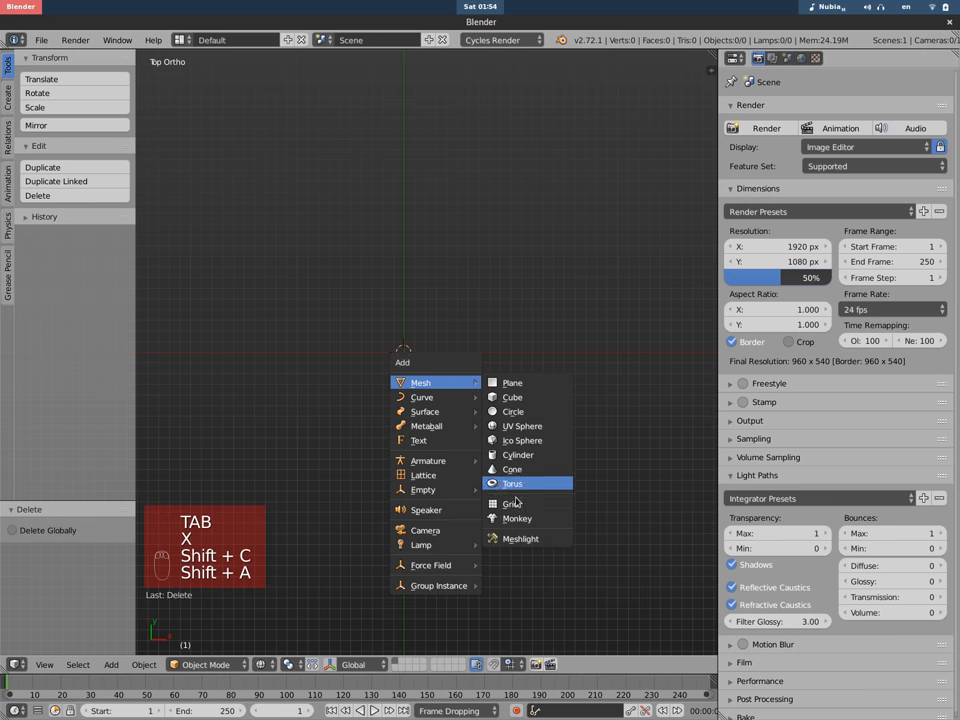
pyautogui.click(517, 455)
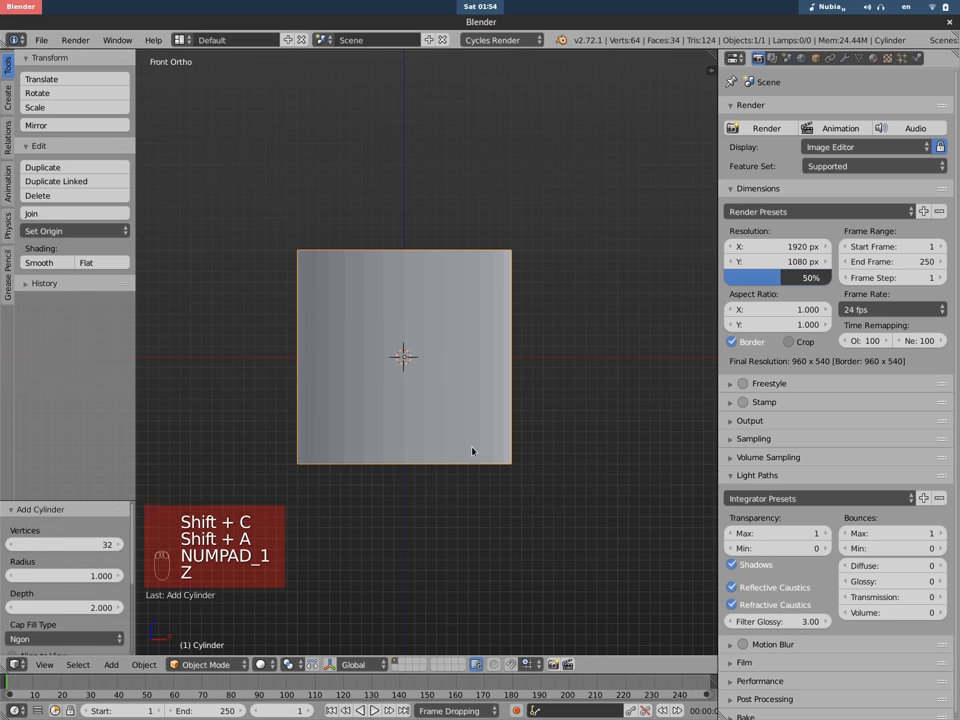
pyautogui.press('Tab')
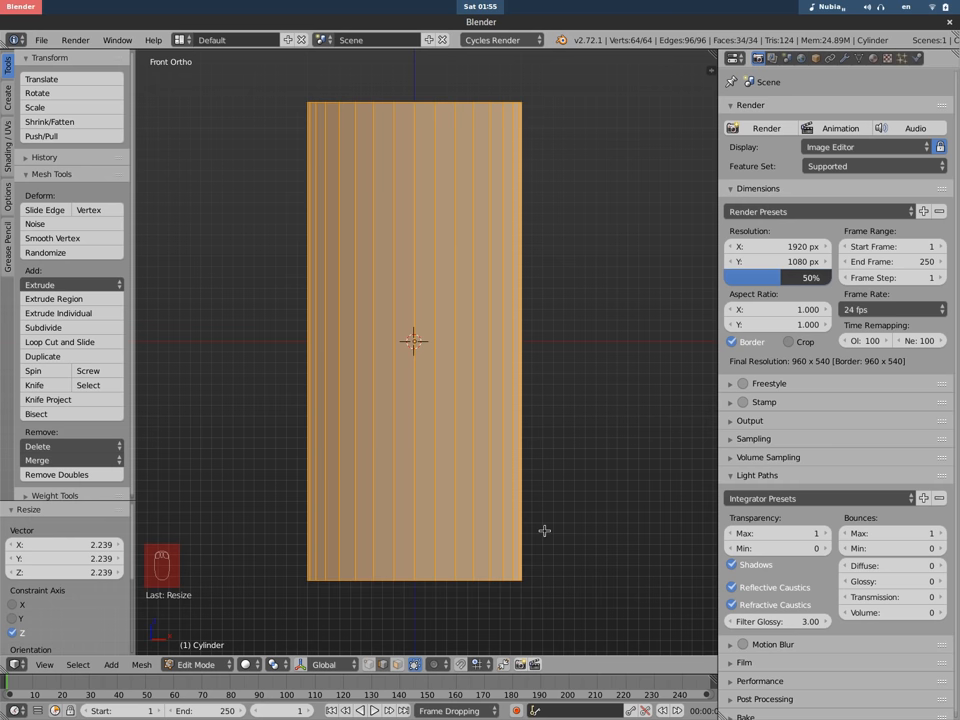
# Step: Cut 21 horizontal edge loops along the cylinder's height, then deselect and reselect the mesh
pyautogui.press('ctrl+r')
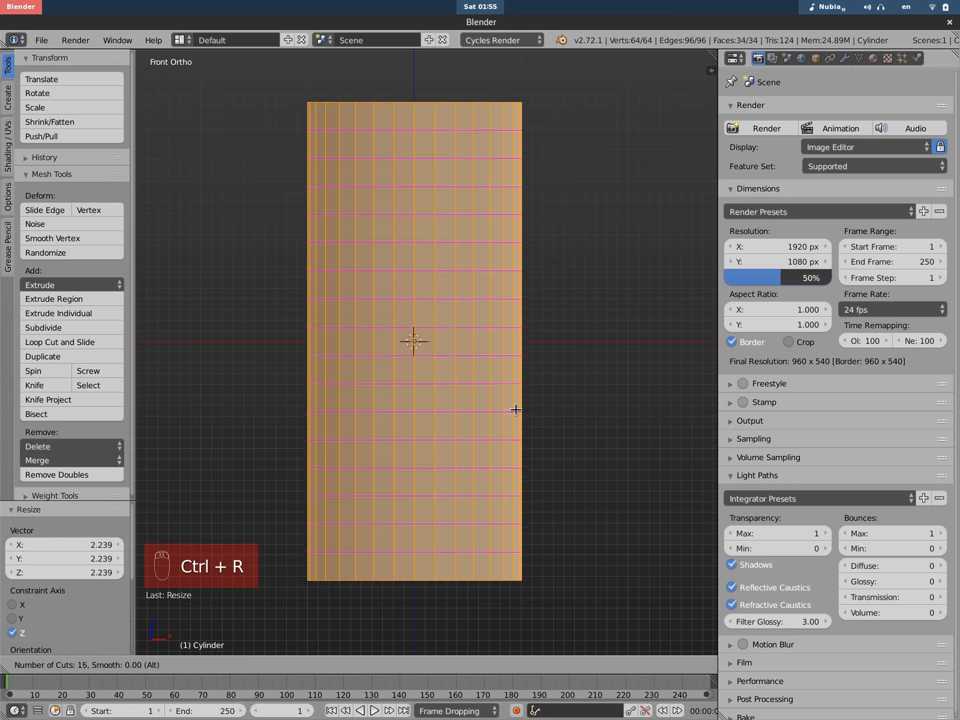
pyautogui.scroll(3)
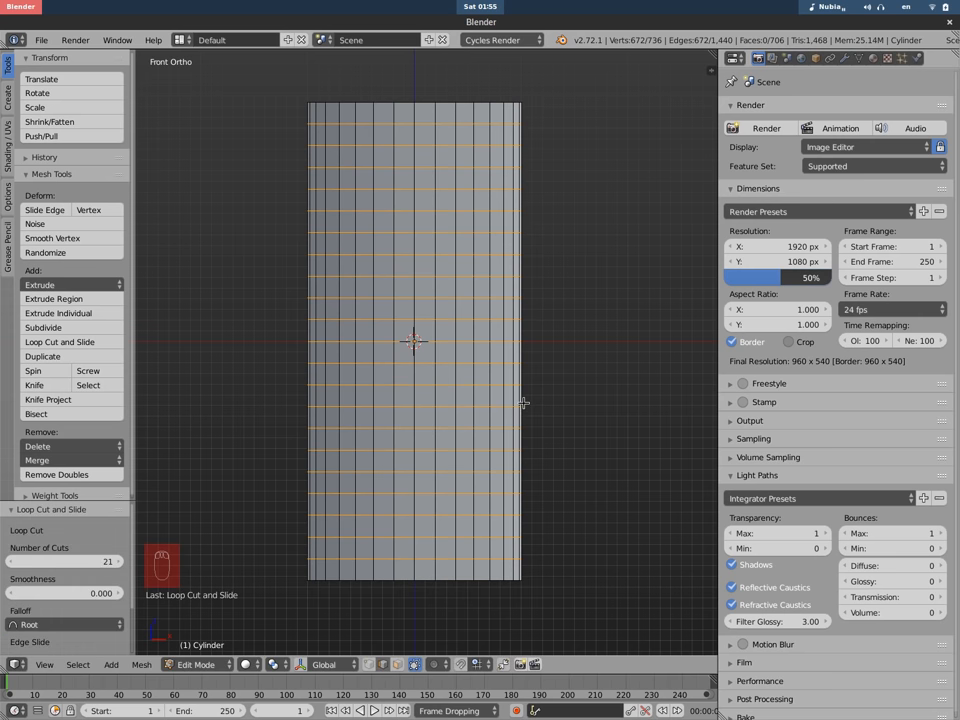
pyautogui.moveTo(527, 395)
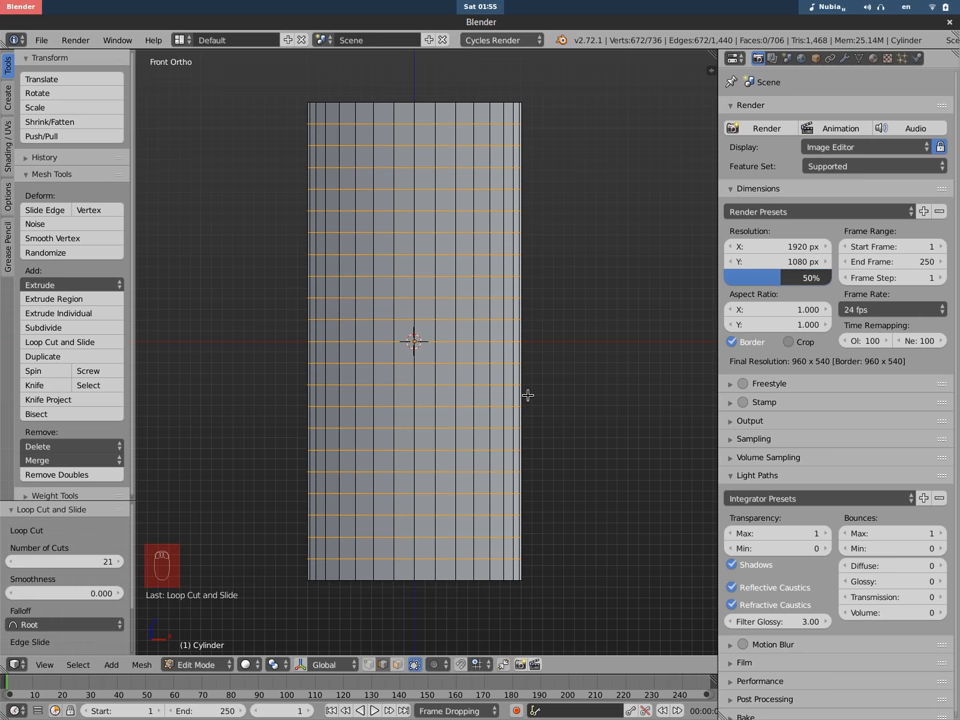
pyautogui.moveTo(545, 401)
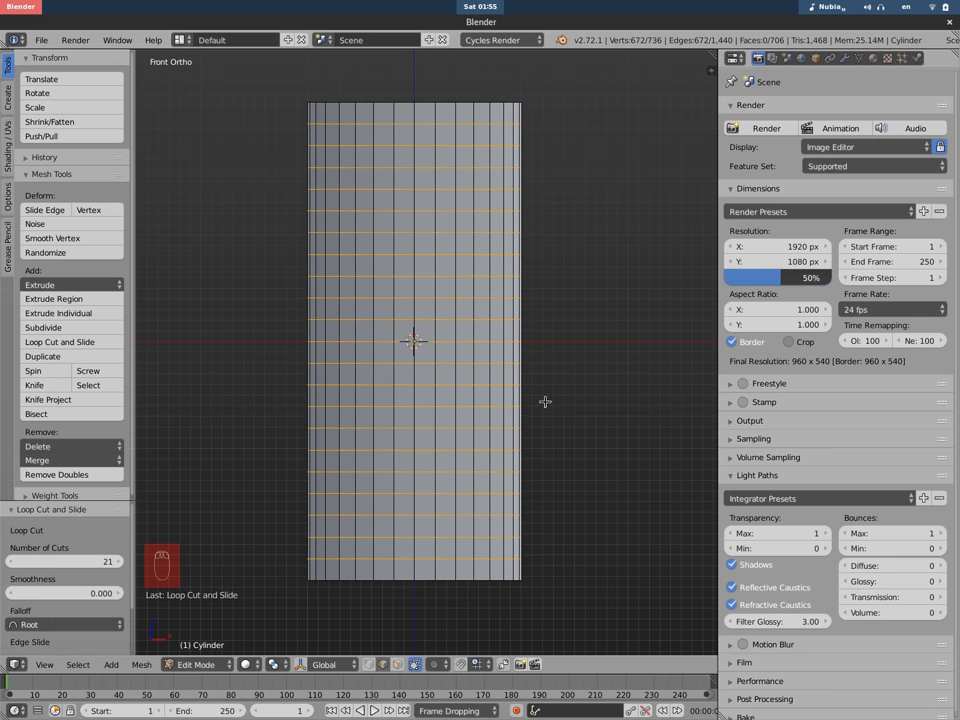
pyautogui.press('Tab')
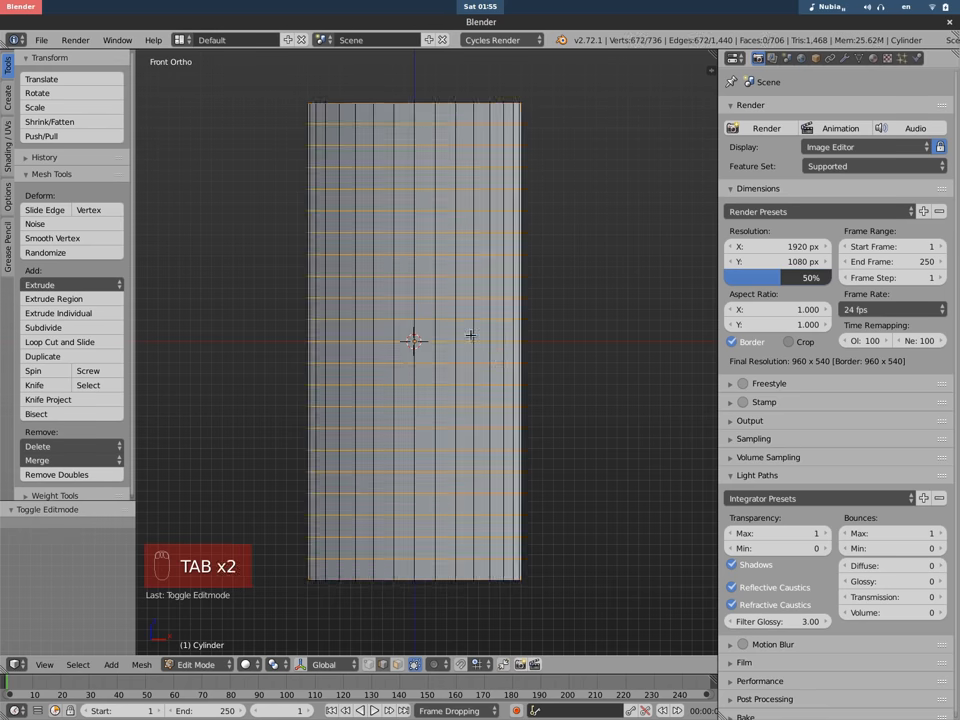
pyautogui.press('a')
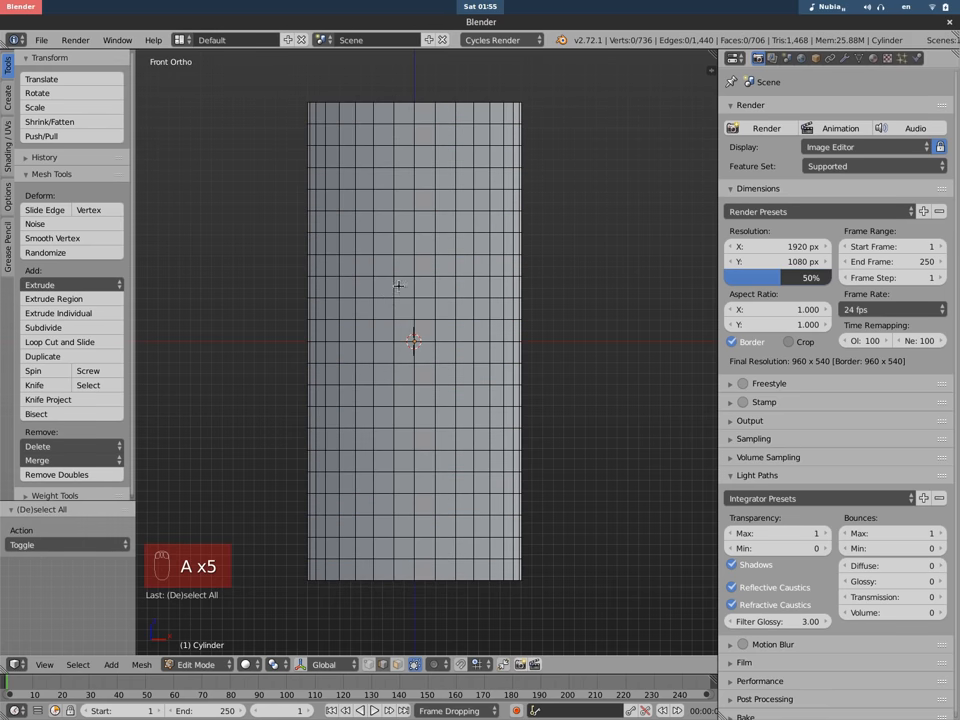
pyautogui.press('ctrl+e')
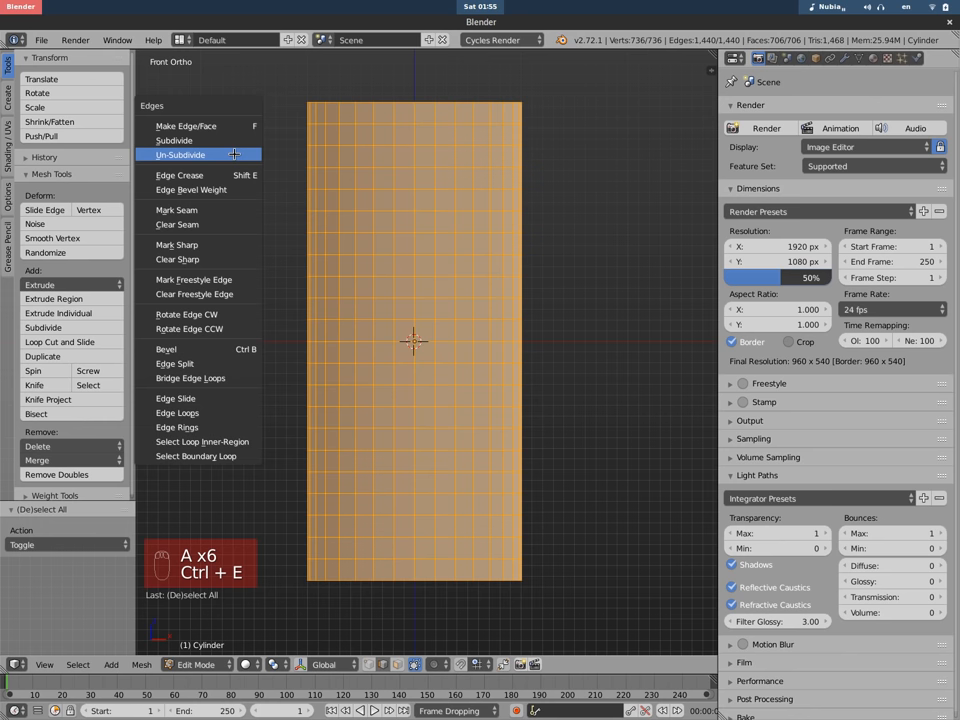
pyautogui.moveTo(238, 155)
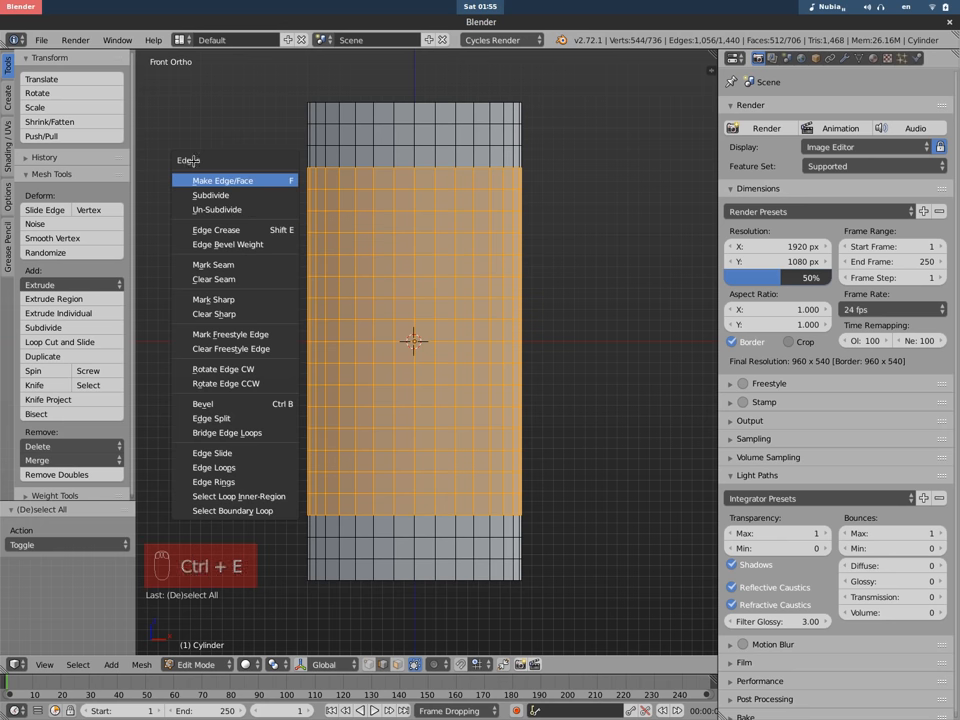
pyautogui.moveTo(216, 209)
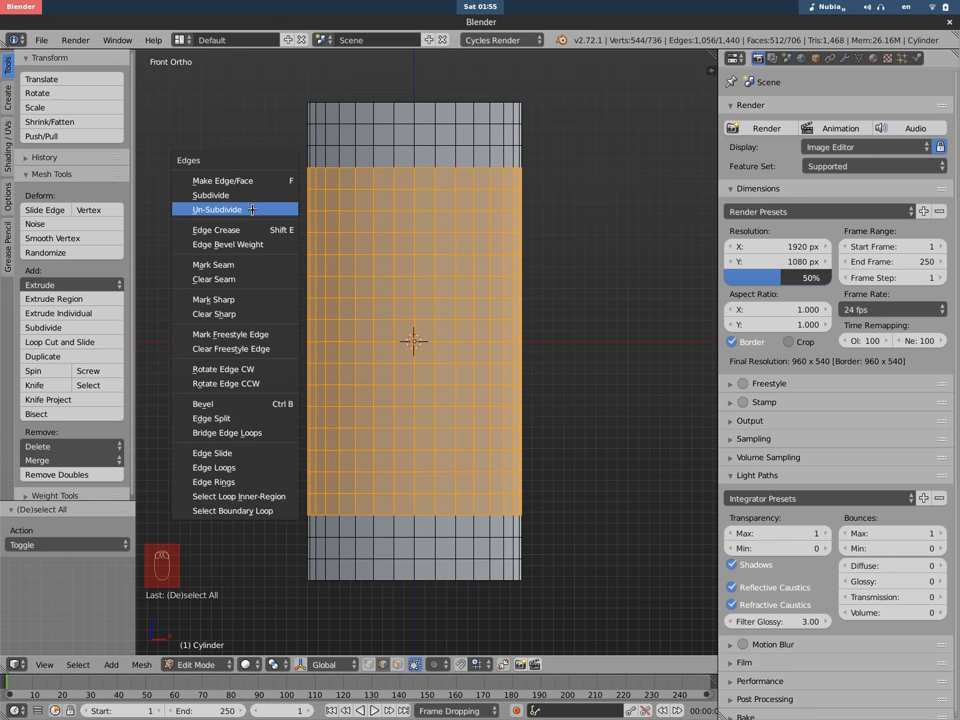
pyautogui.click(216, 209)
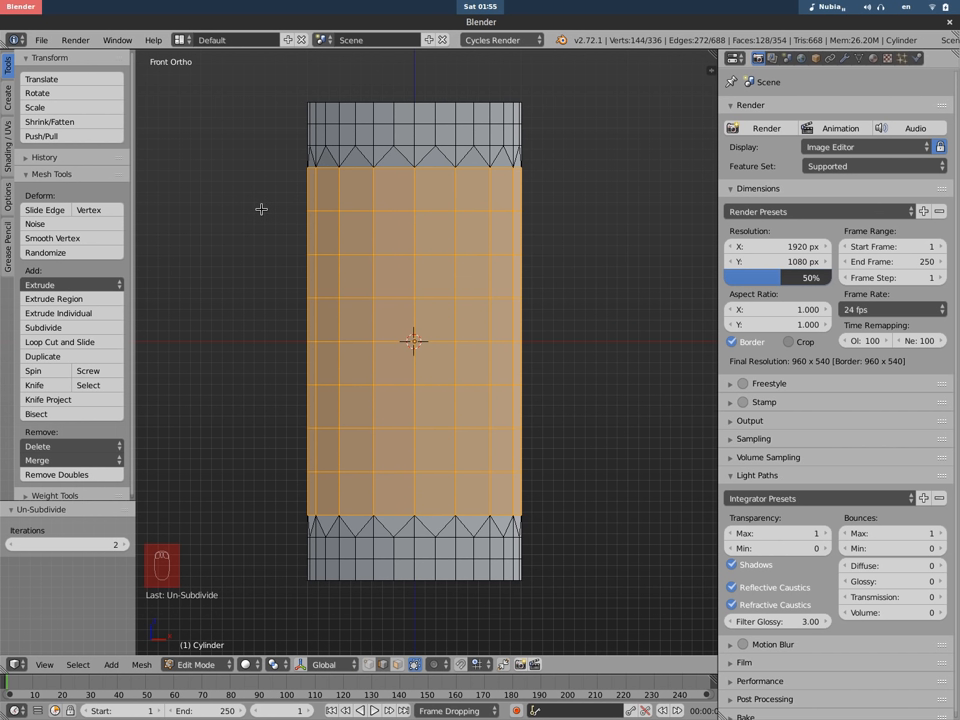
pyautogui.moveTo(396, 165)
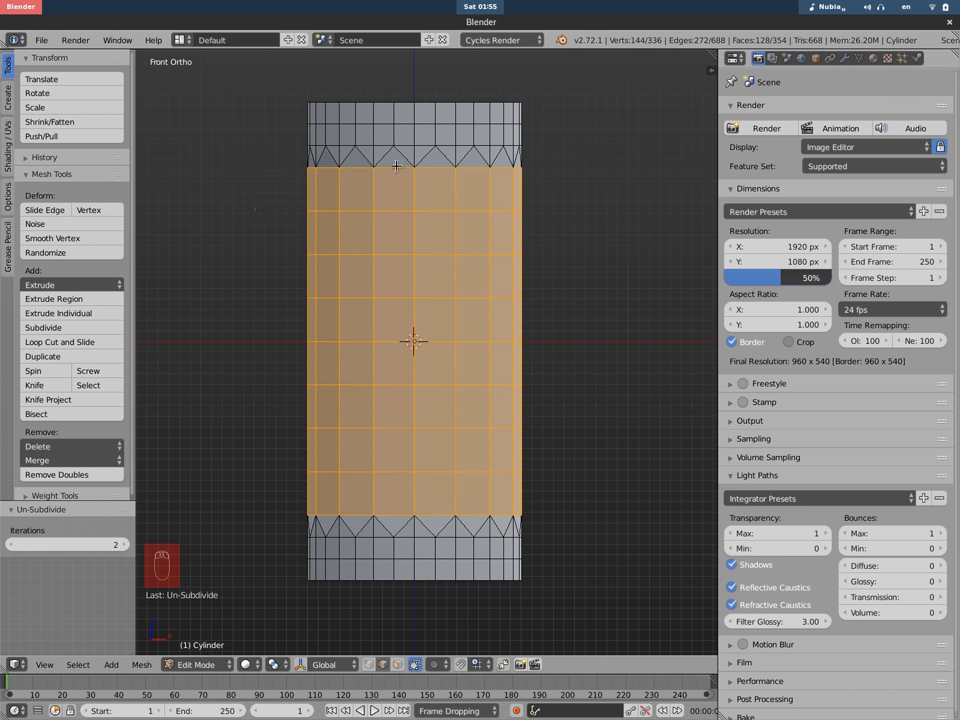
pyautogui.moveTo(390, 308)
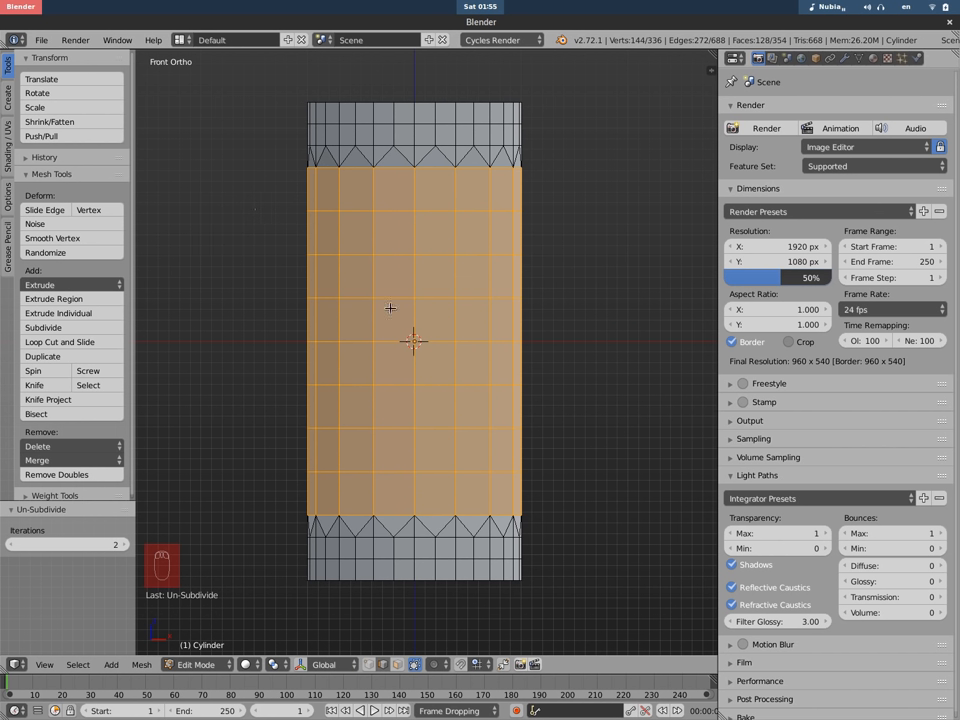
pyautogui.moveTo(260, 462)
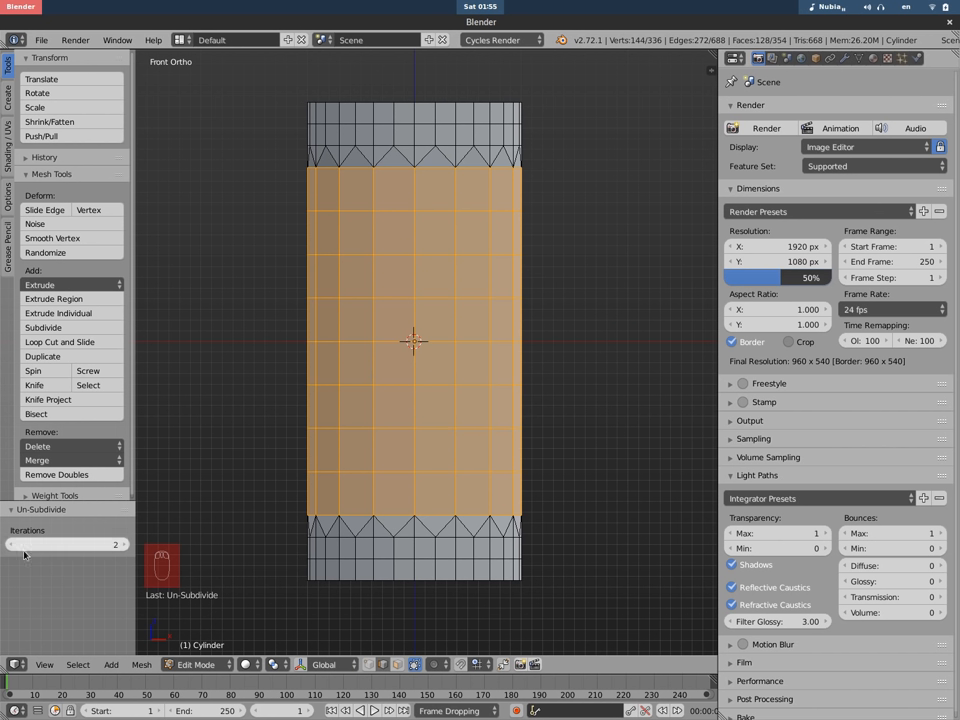
pyautogui.moveTo(13, 555)
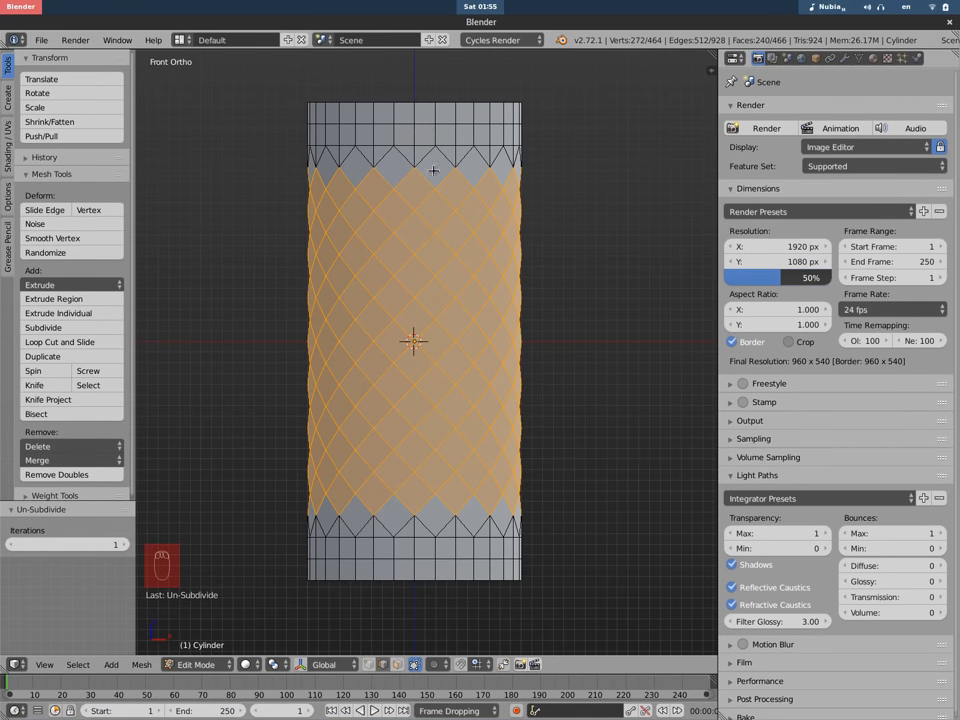
pyautogui.moveTo(432, 148)
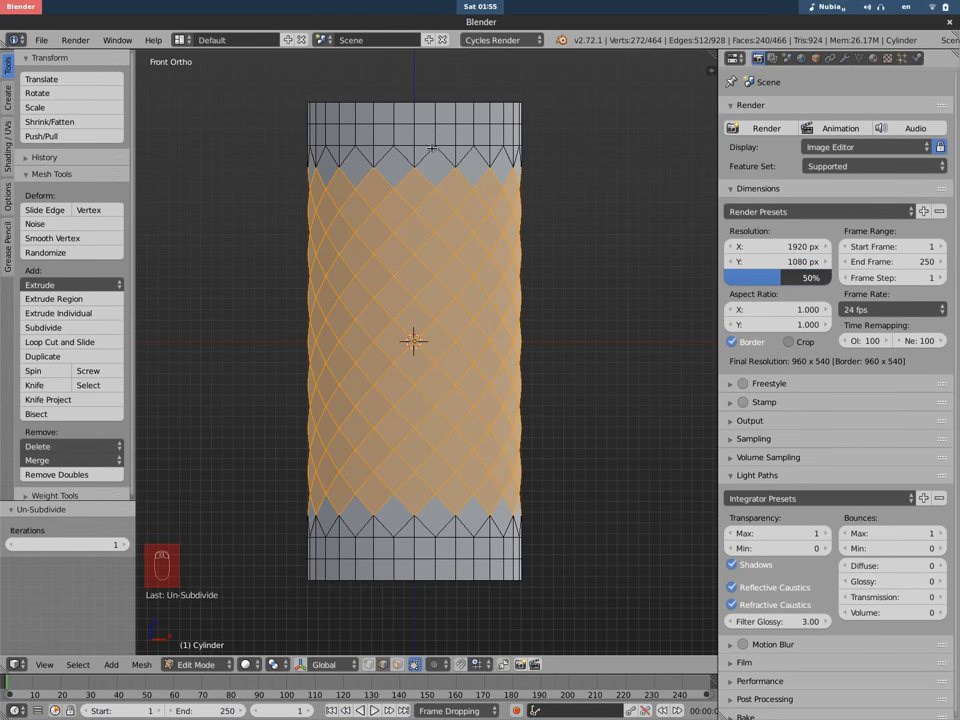
pyautogui.press('ctrl+z')
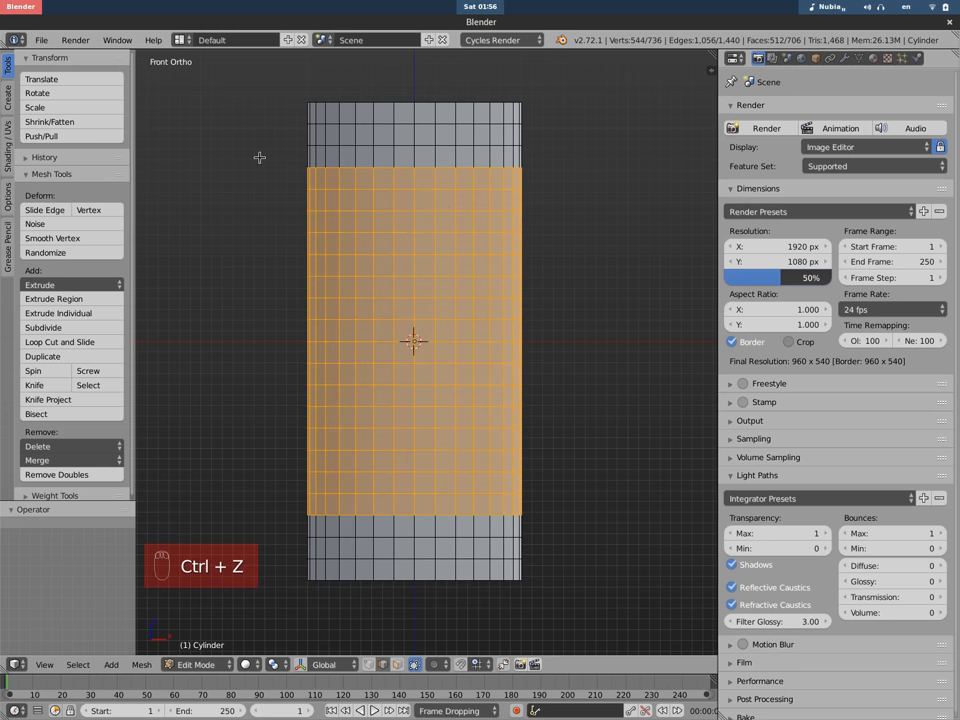
# Step: Subdivide the middle band, then un-subdivide it into a diagonal diamond lattice
pyautogui.press('ctrl+e')
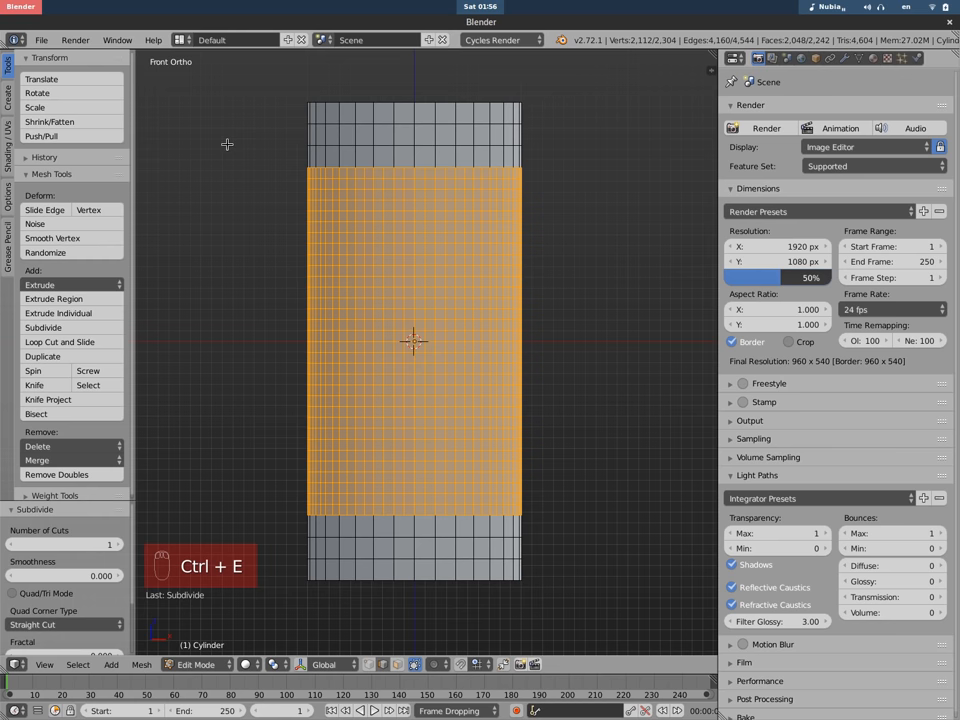
pyautogui.press('ctrl+e')
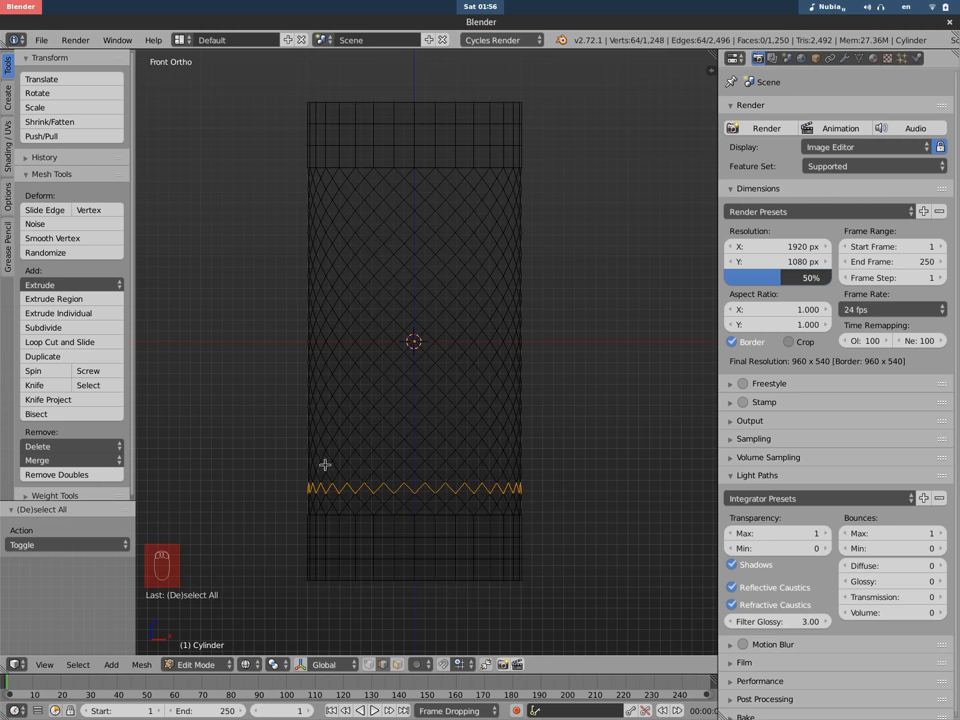
# Step: Checker-deselect the zigzag edge row, raising Nth Selection from 2 to 4 to 8
pyautogui.press('z')
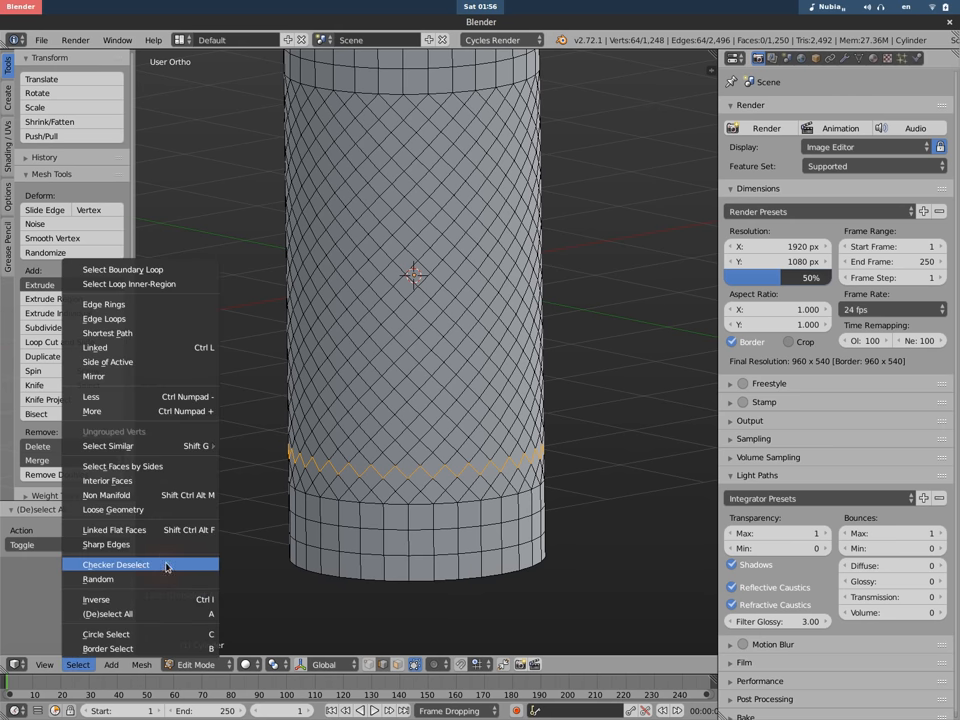
pyautogui.click(116, 564)
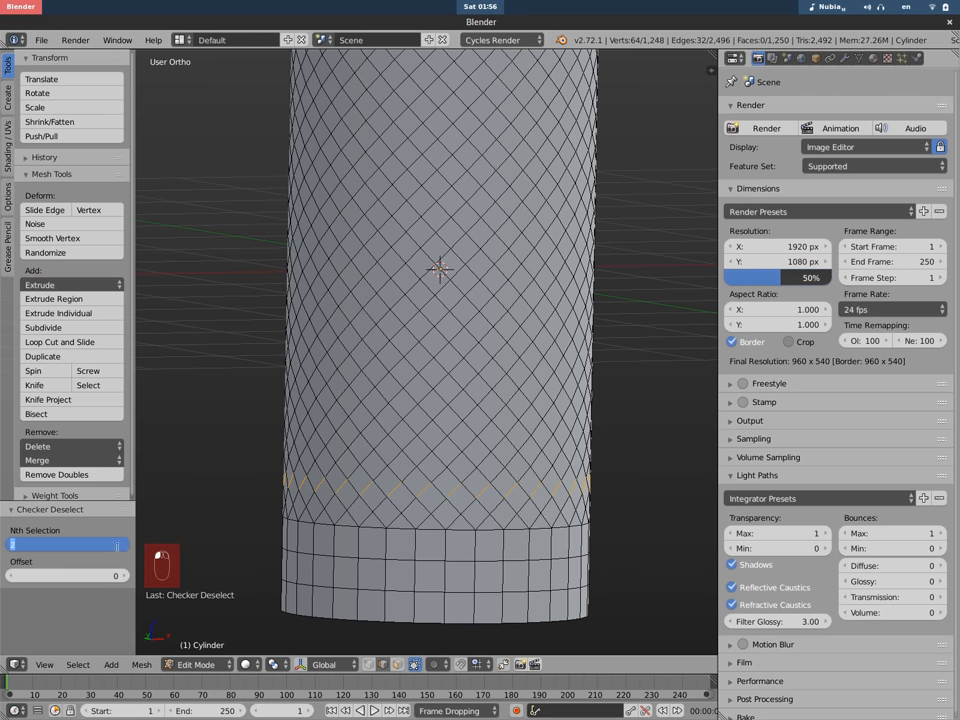
pyautogui.click(68, 544)
pyautogui.write('4')
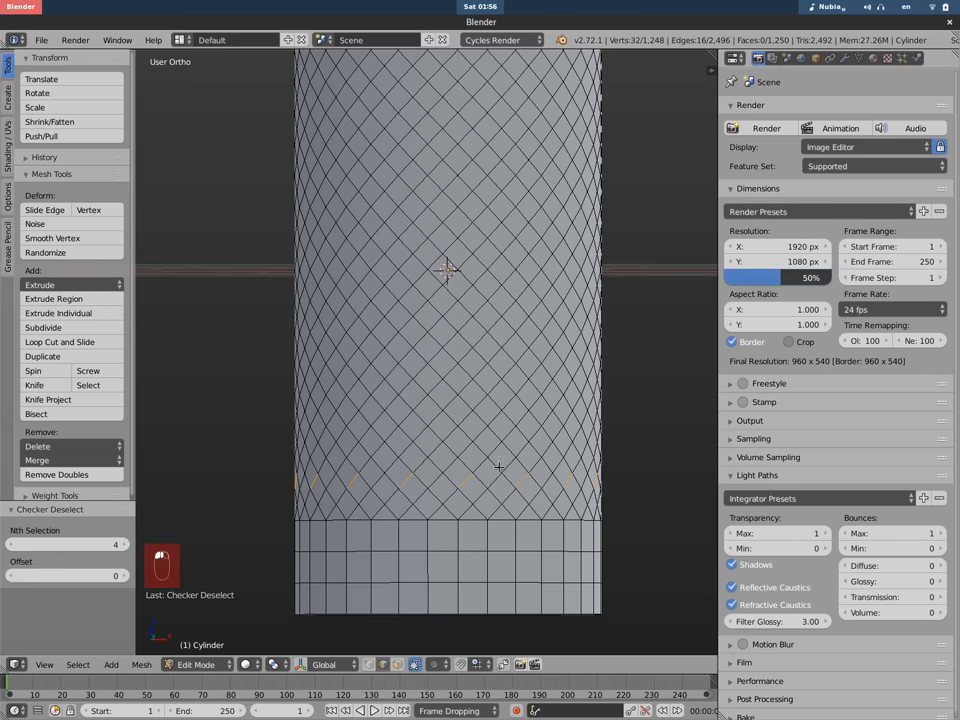
pyautogui.click(65, 544)
pyautogui.write('8')
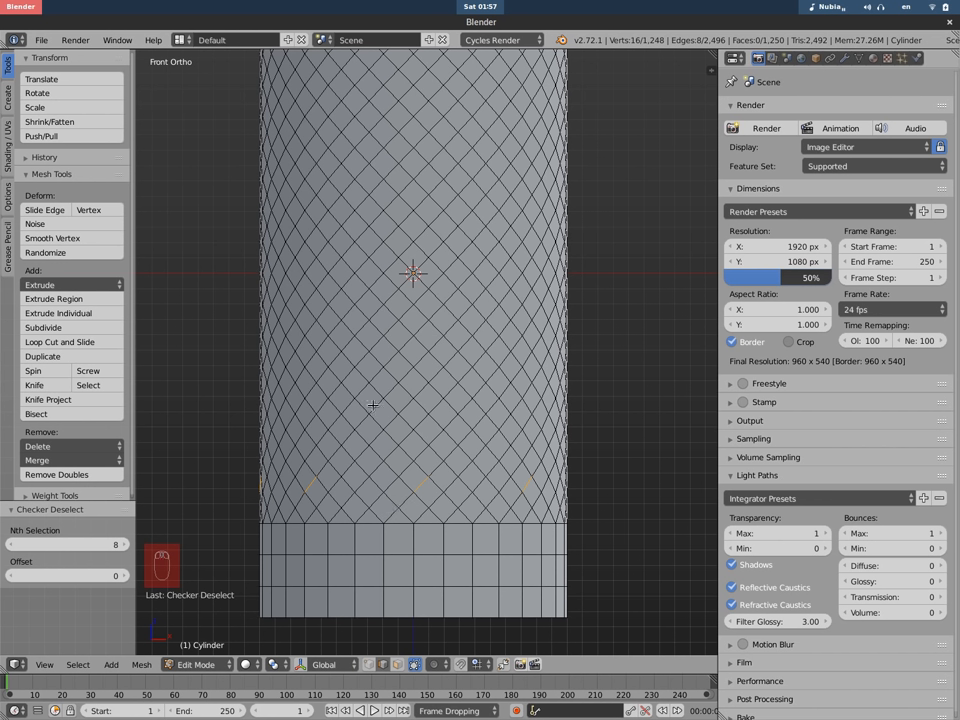
pyautogui.moveTo(486, 425)
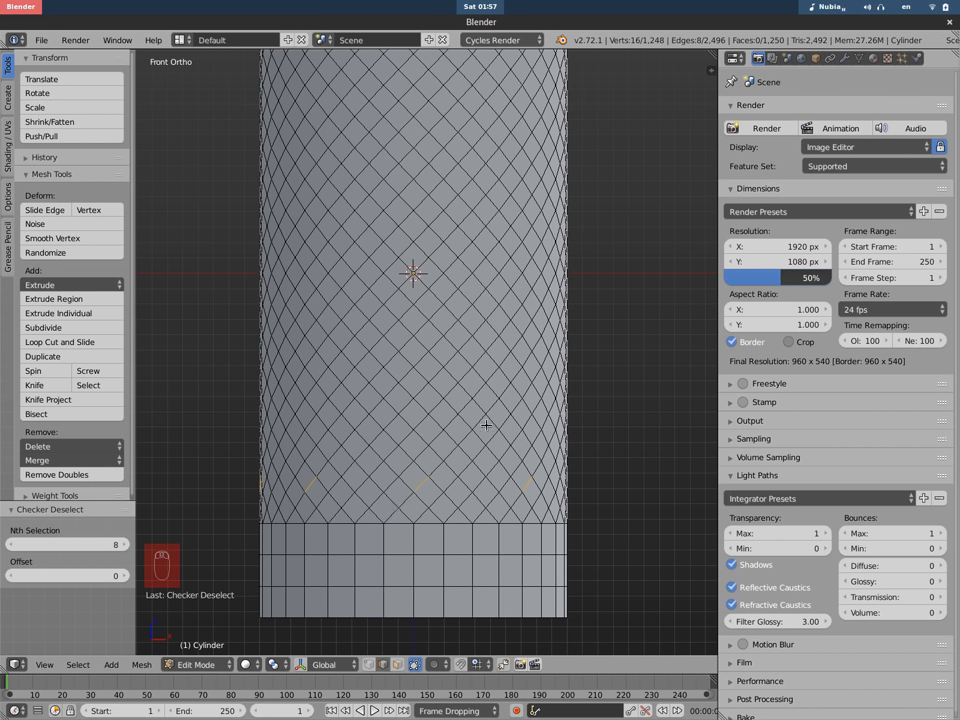
pyautogui.moveTo(463, 443)
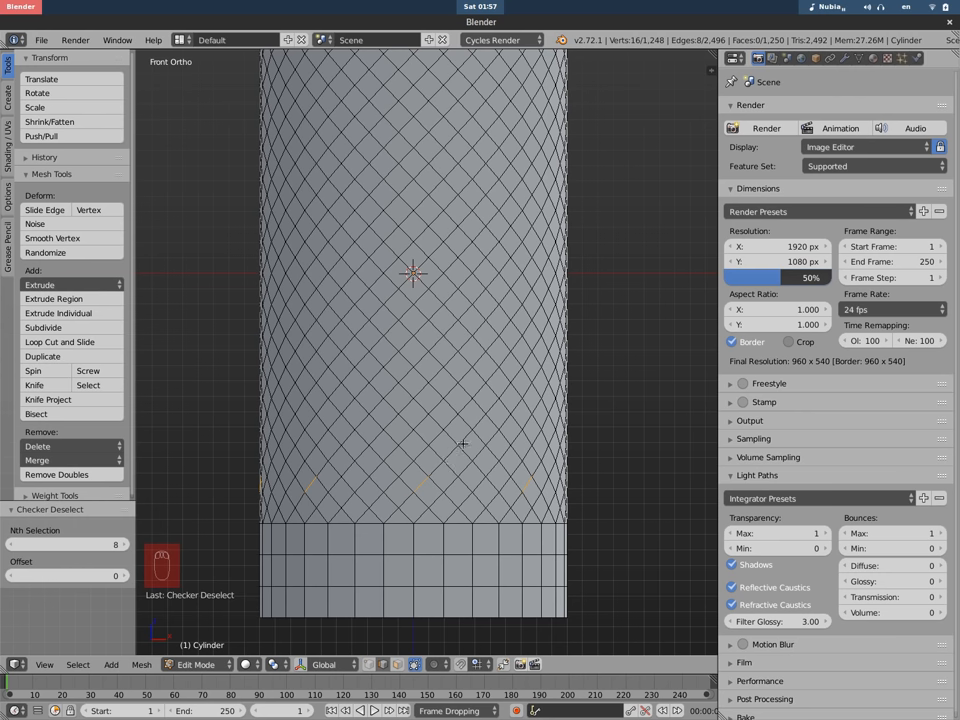
# Step: Grow the eight remaining edges into diagonal loops with Ctrl+E Edge Loops
pyautogui.press('ctrl+e')
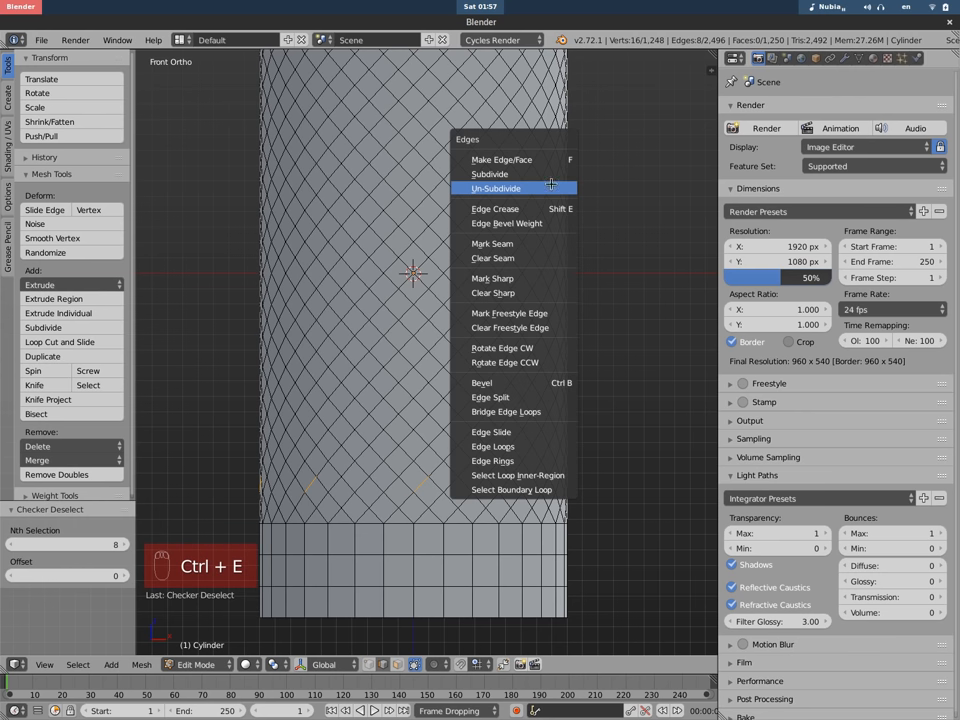
pyautogui.moveTo(515, 159)
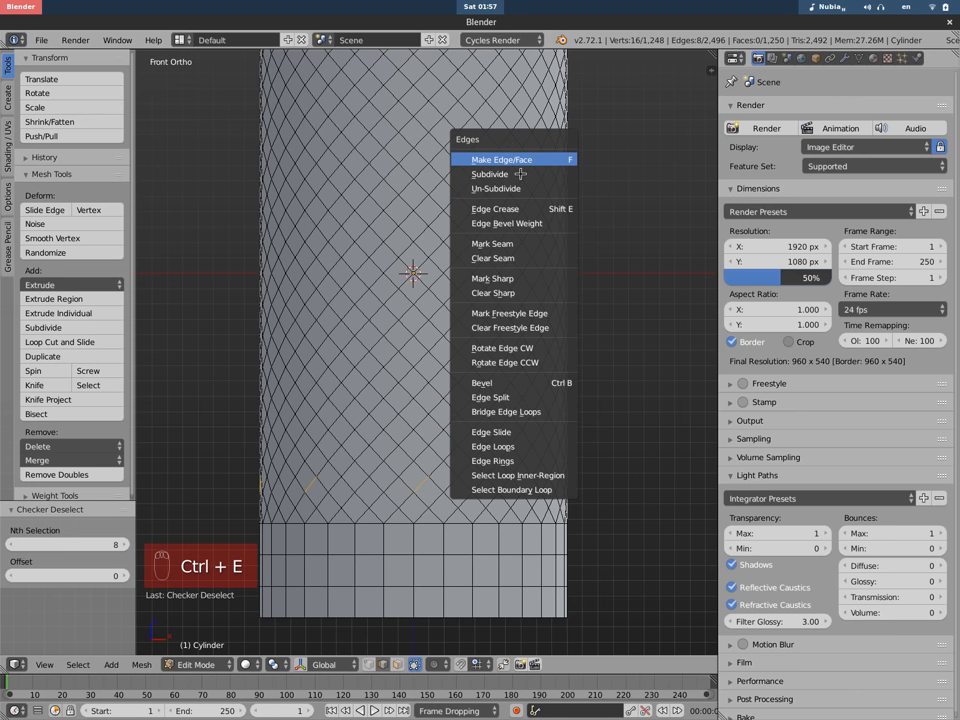
pyautogui.moveTo(505, 446)
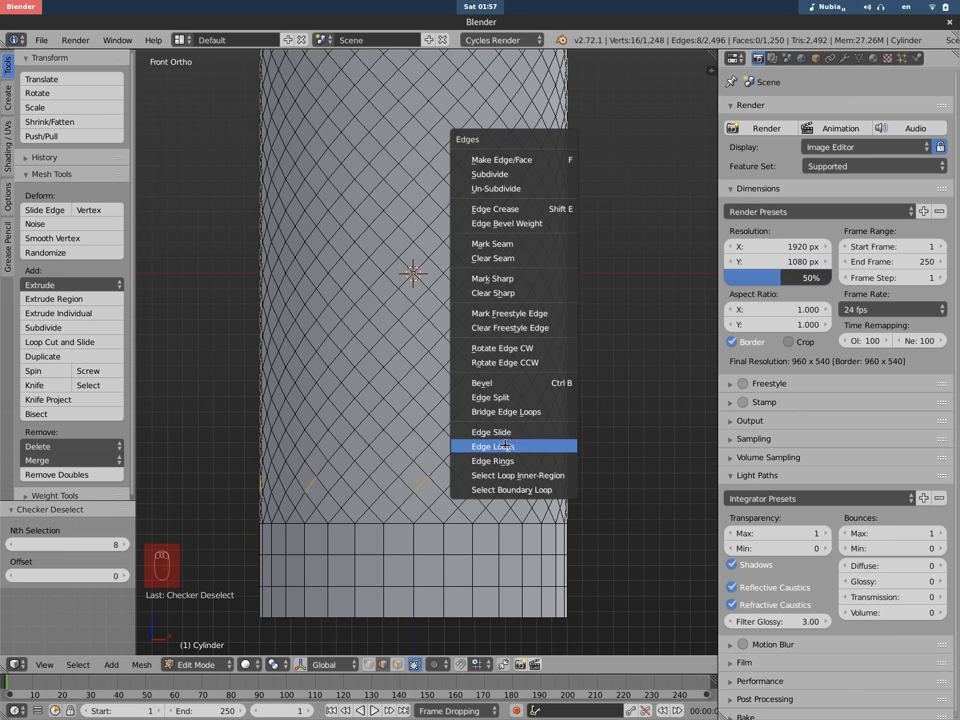
pyautogui.click(491, 446)
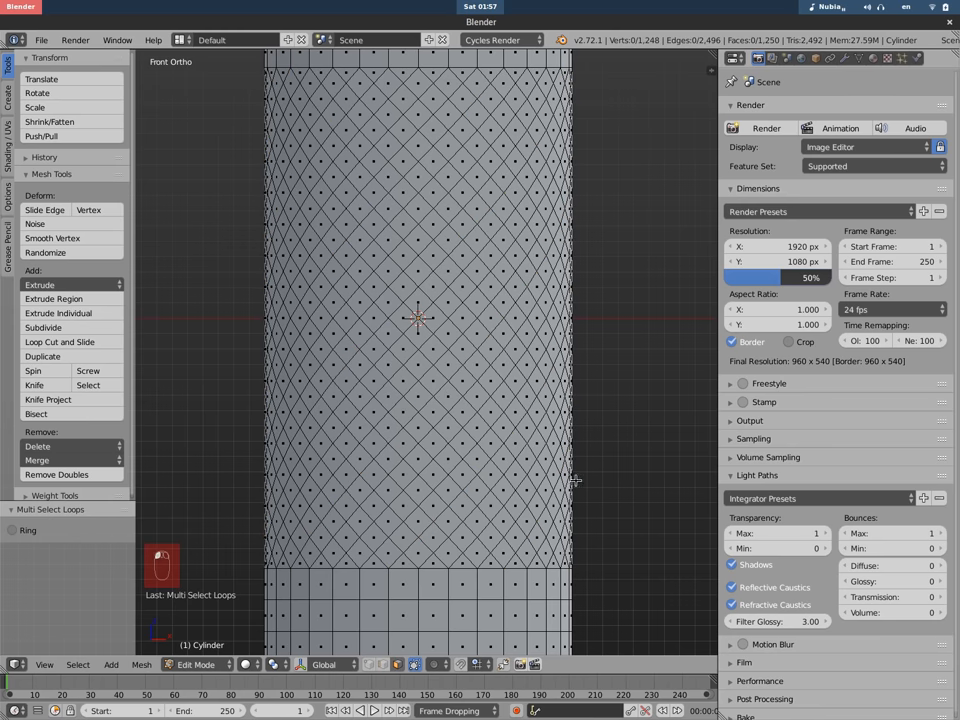
# Step: Undo the last action and switch the mesh selection mode to Face
pyautogui.press('ctrl+z')
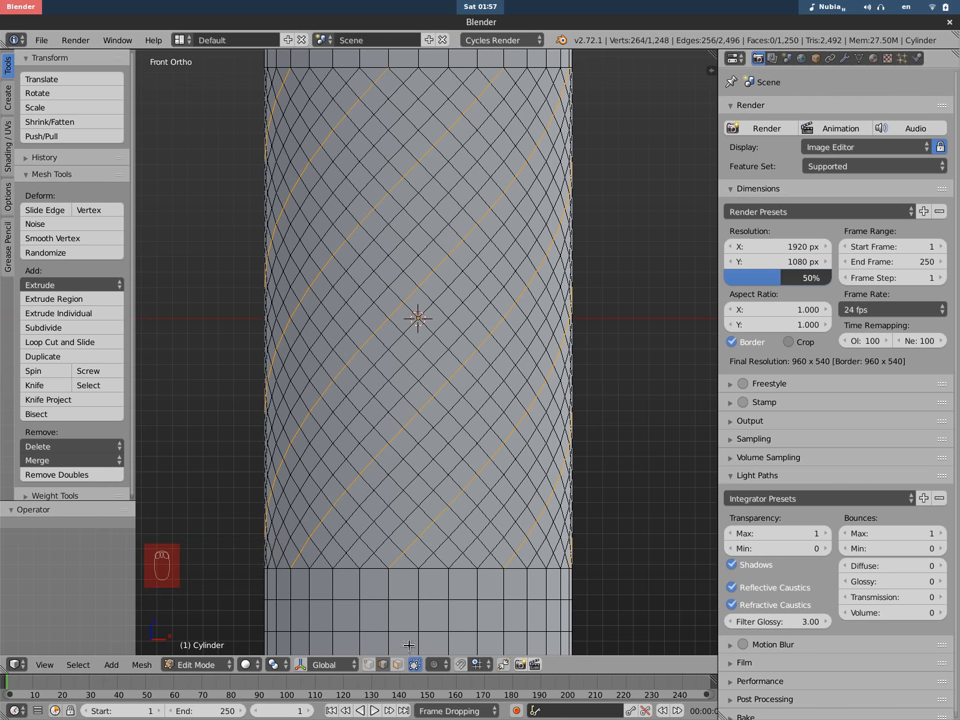
pyautogui.moveTo(398, 664)
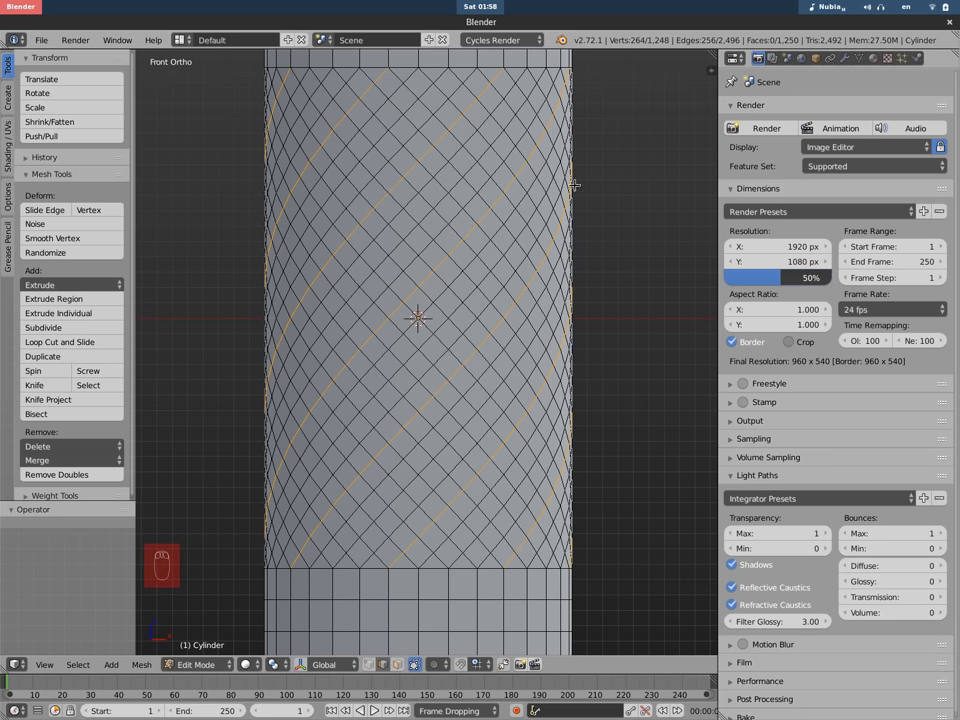
pyautogui.press('ctrl+Tab')
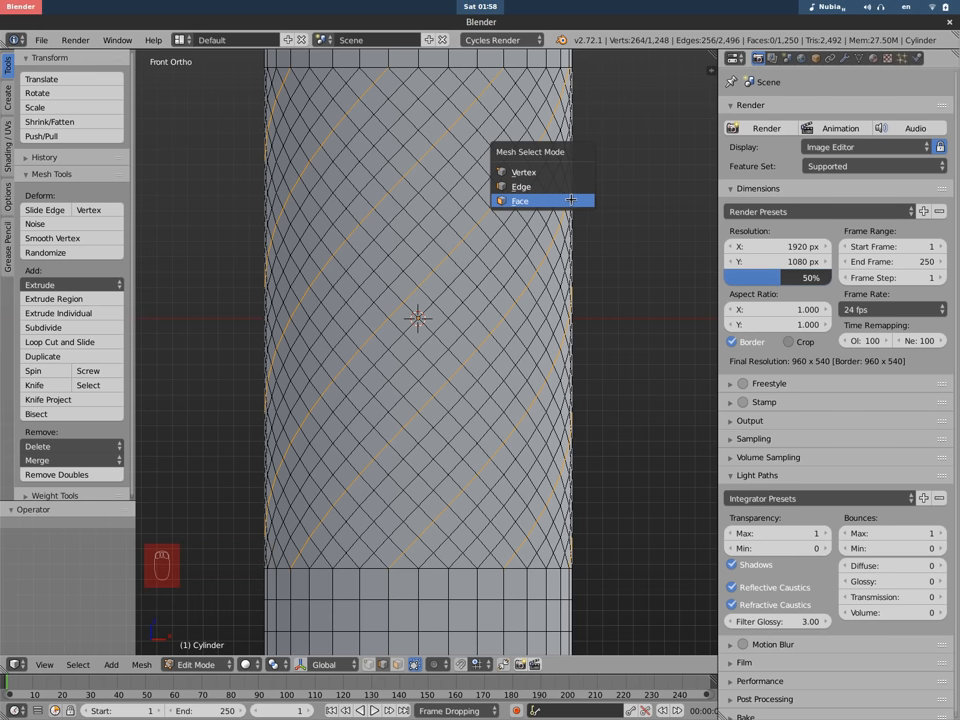
pyautogui.click(520, 200)
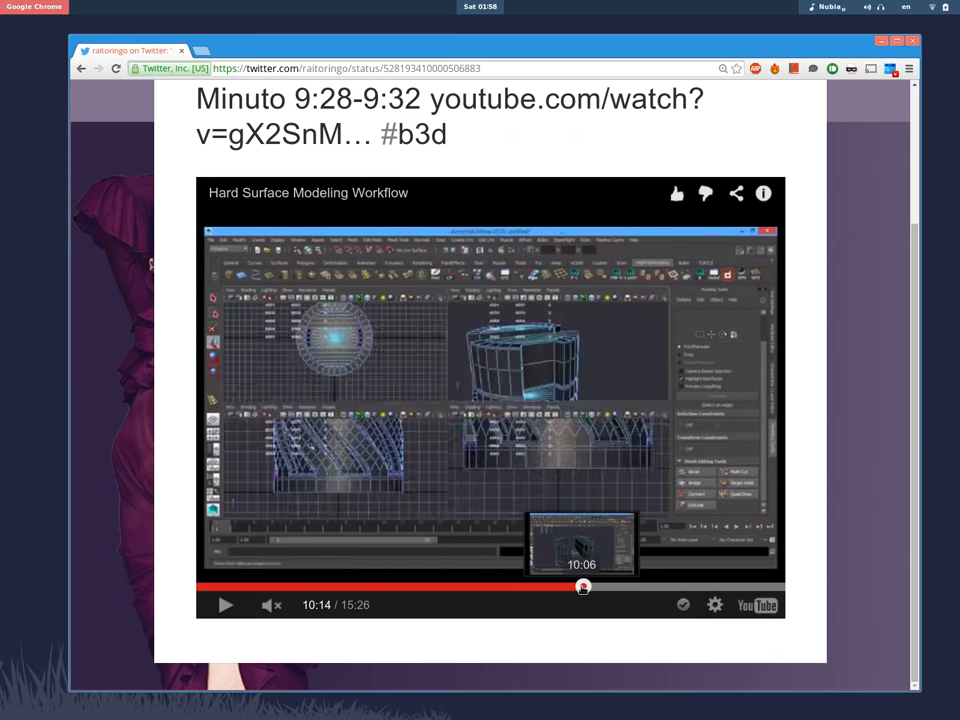
# Step: Select the spiral band faces between the diagonal loops for insetting
pyautogui.click(572, 586)
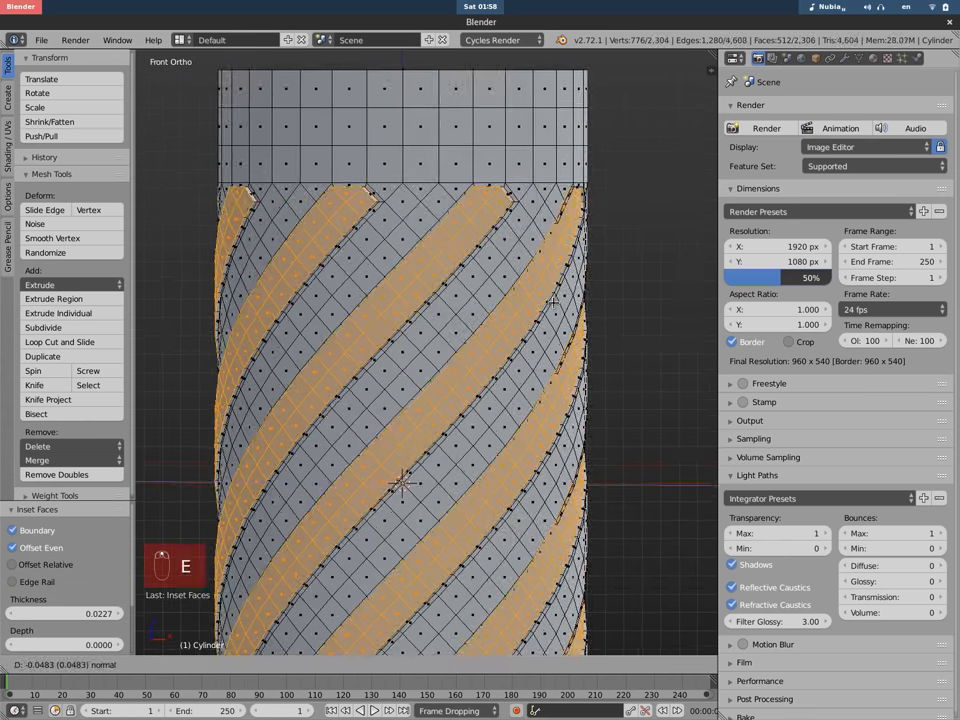
# Step: Extrude the inset bands inward as grooves, shade the mesh smooth, and re-enter Edit Mode
pyautogui.press('e')
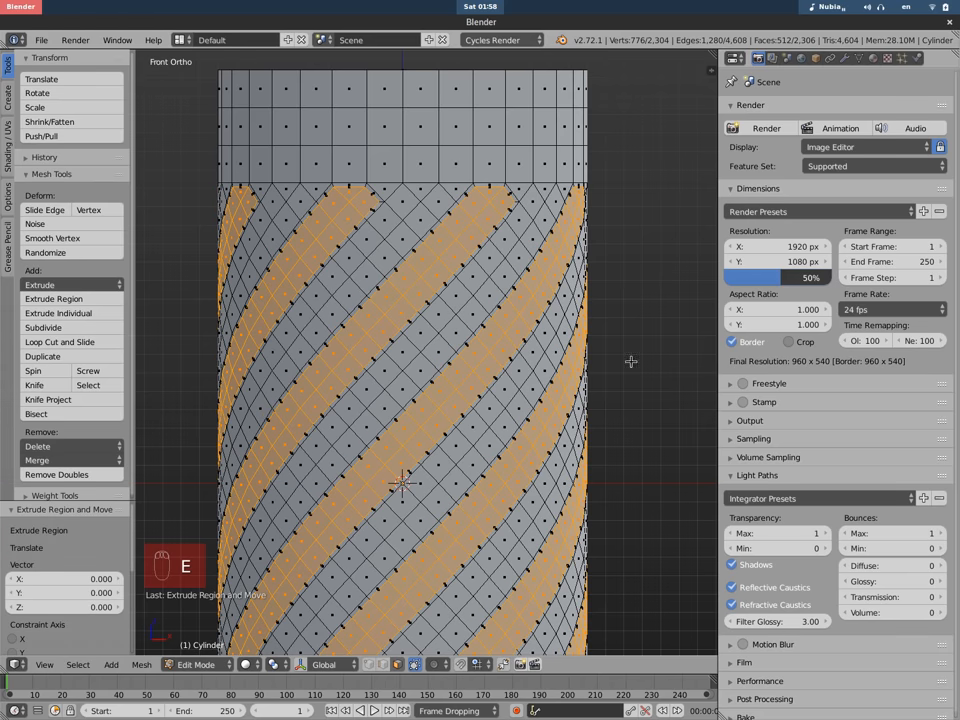
pyautogui.press('alt+s')
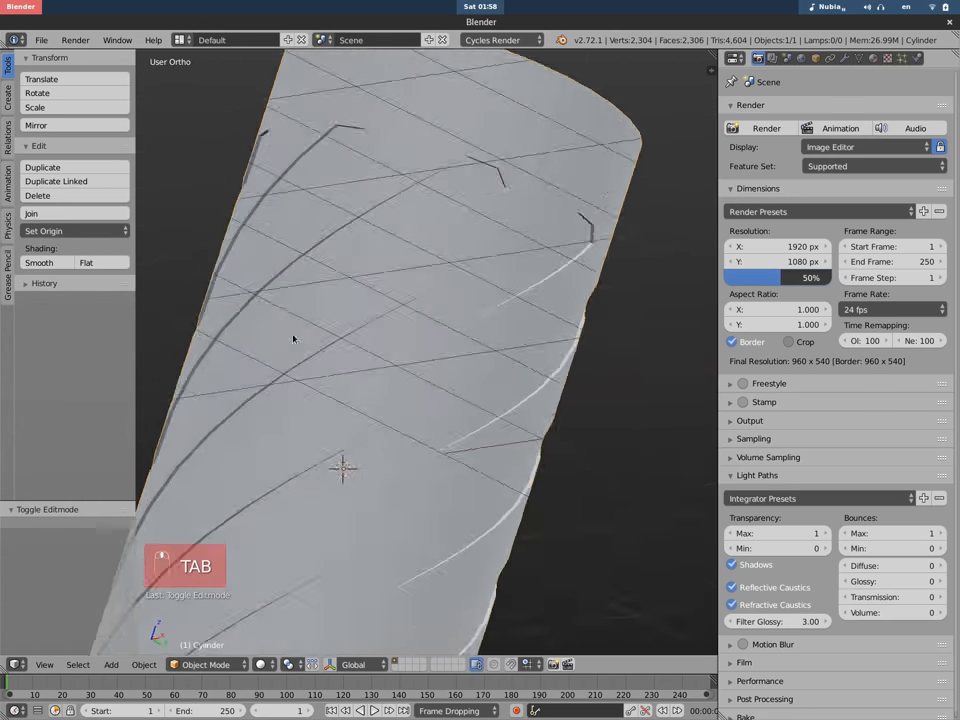
pyautogui.press('w')
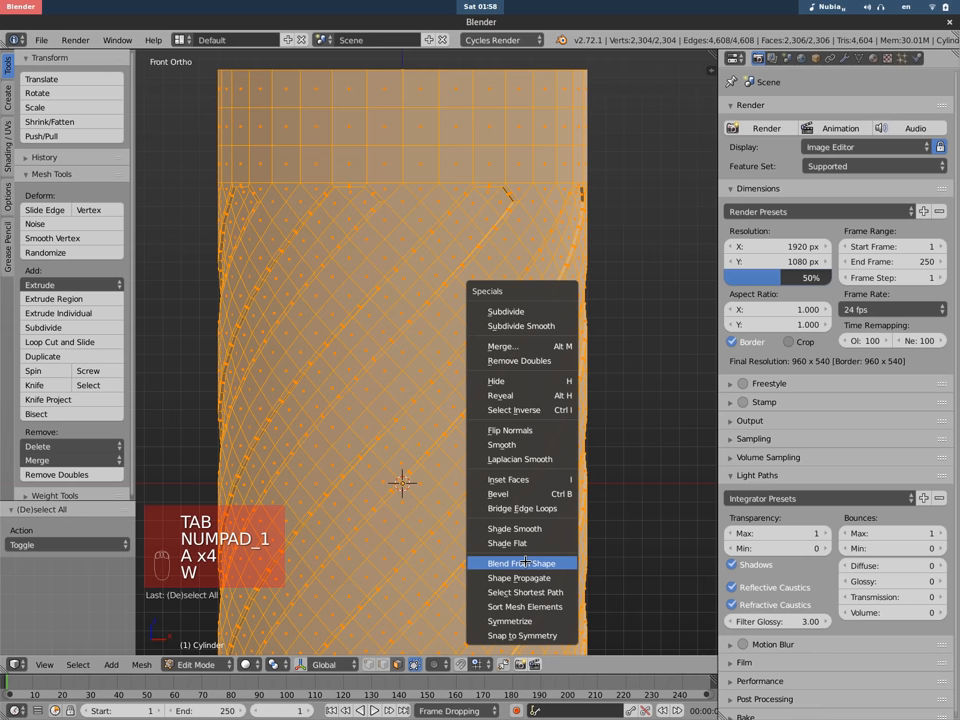
pyautogui.press('Tab')
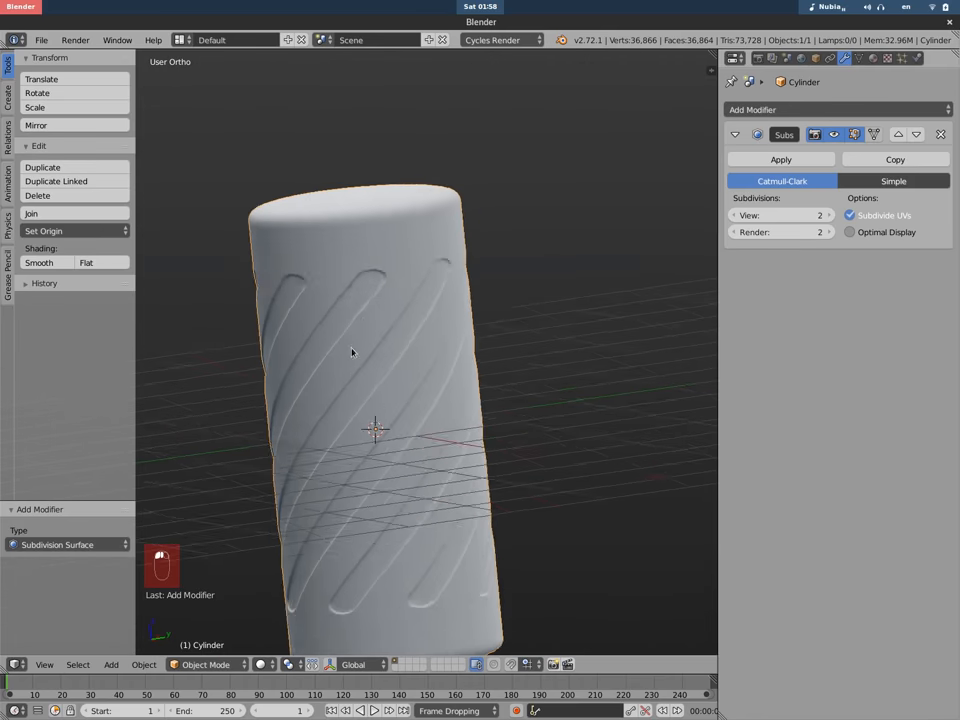
pyautogui.press('Tab')
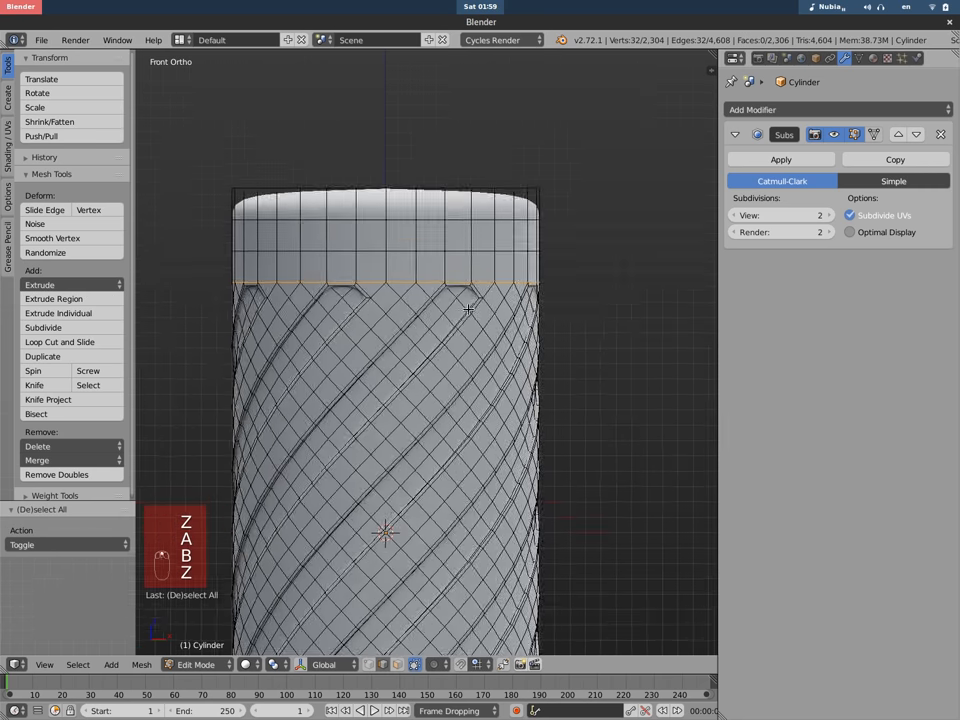
# Step: Dissolve the redundant border edges at the groove ends and return to Object Mode
pyautogui.press('ctrl+x')
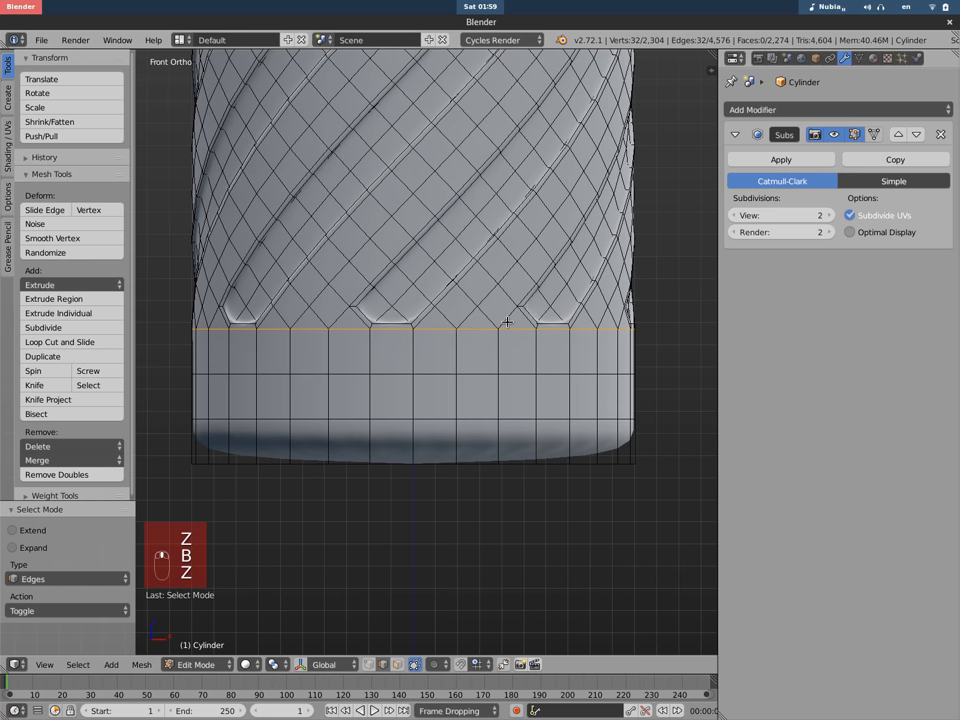
pyautogui.press('x')
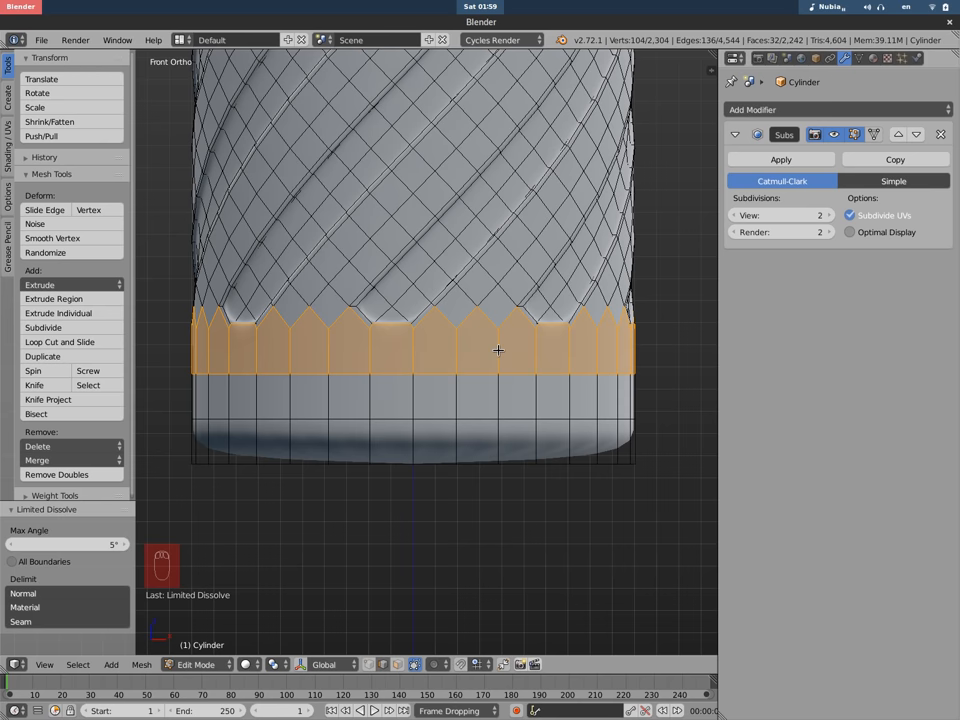
pyautogui.press('Tab')
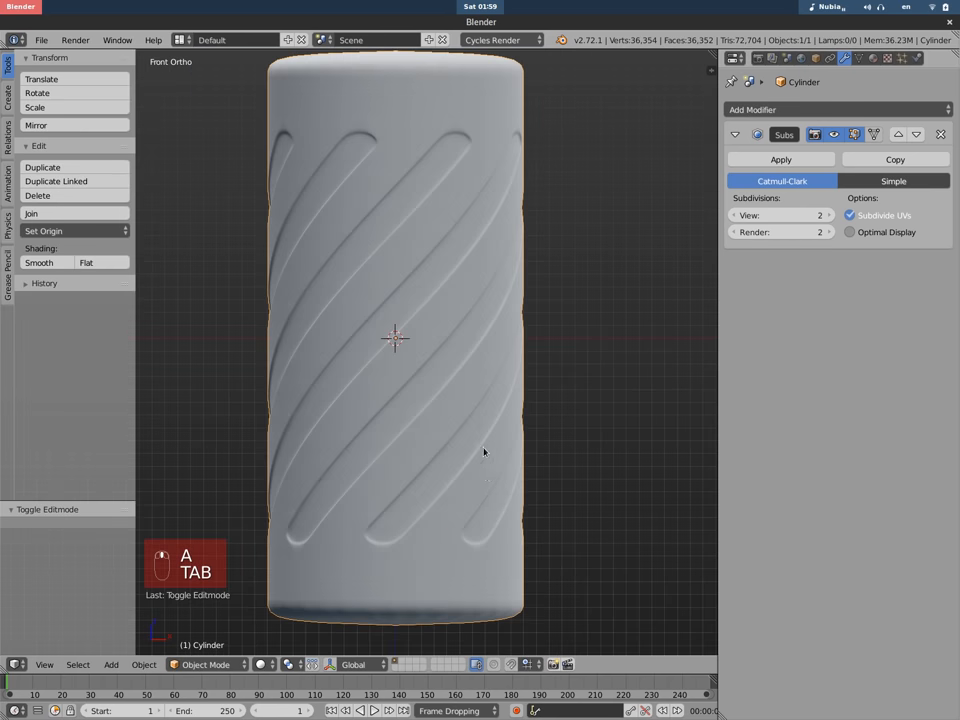
pyautogui.press('TAB')
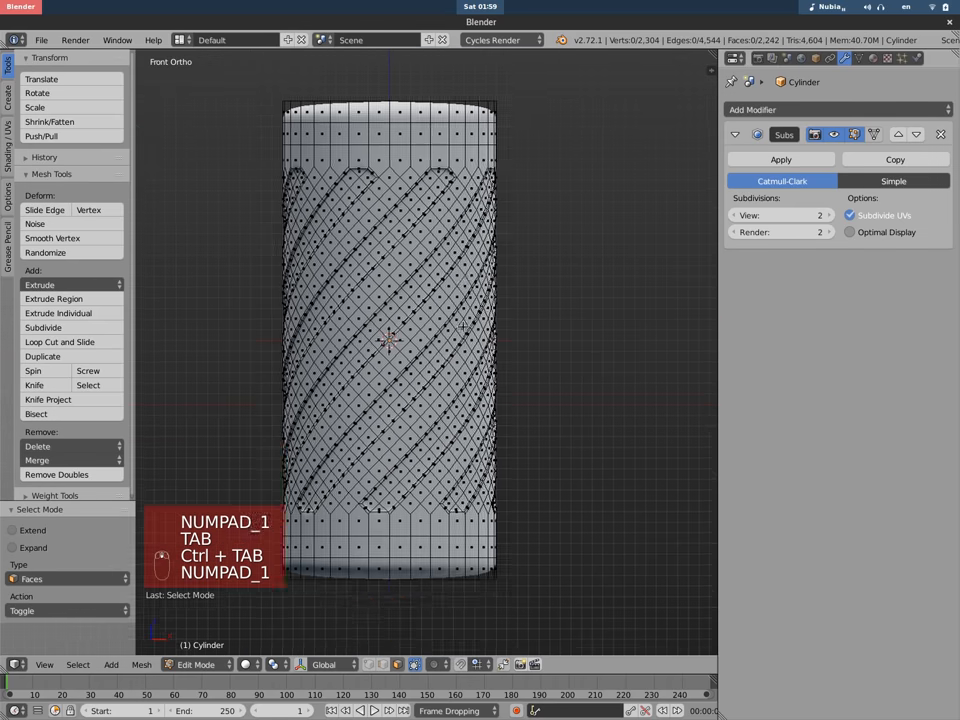
pyautogui.press('Tab')
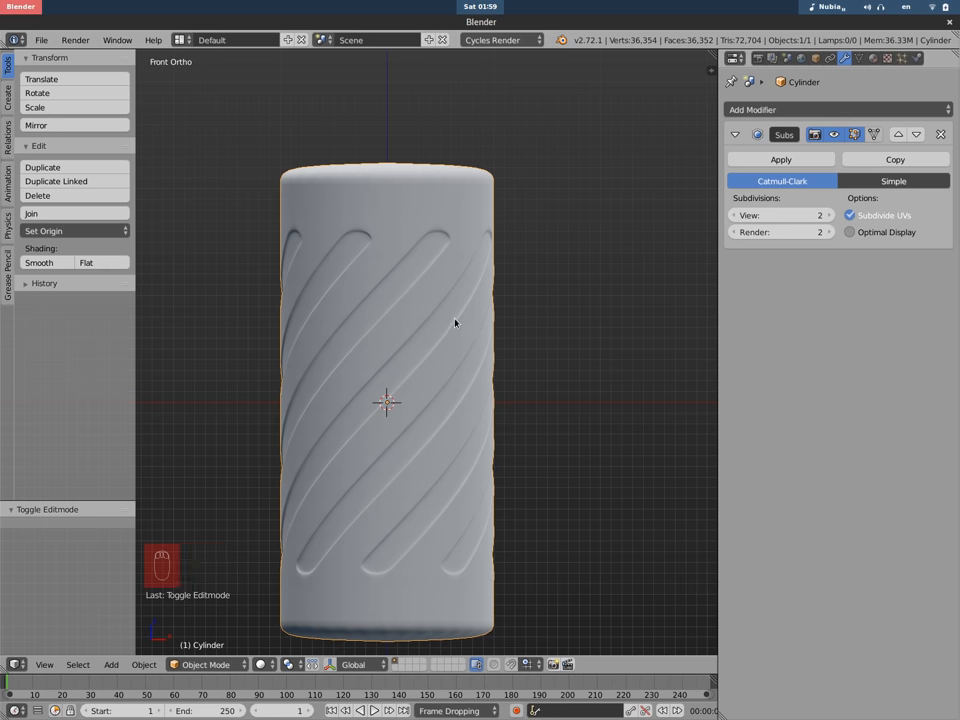
pyautogui.moveTo(470, 242)
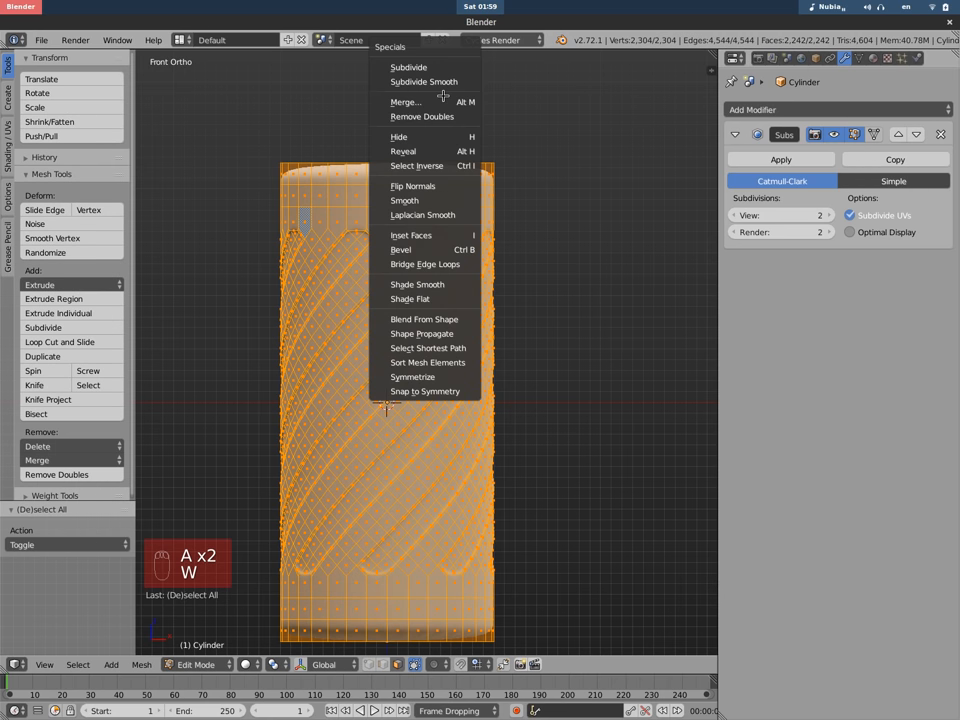
pyautogui.press('ctrl+e')
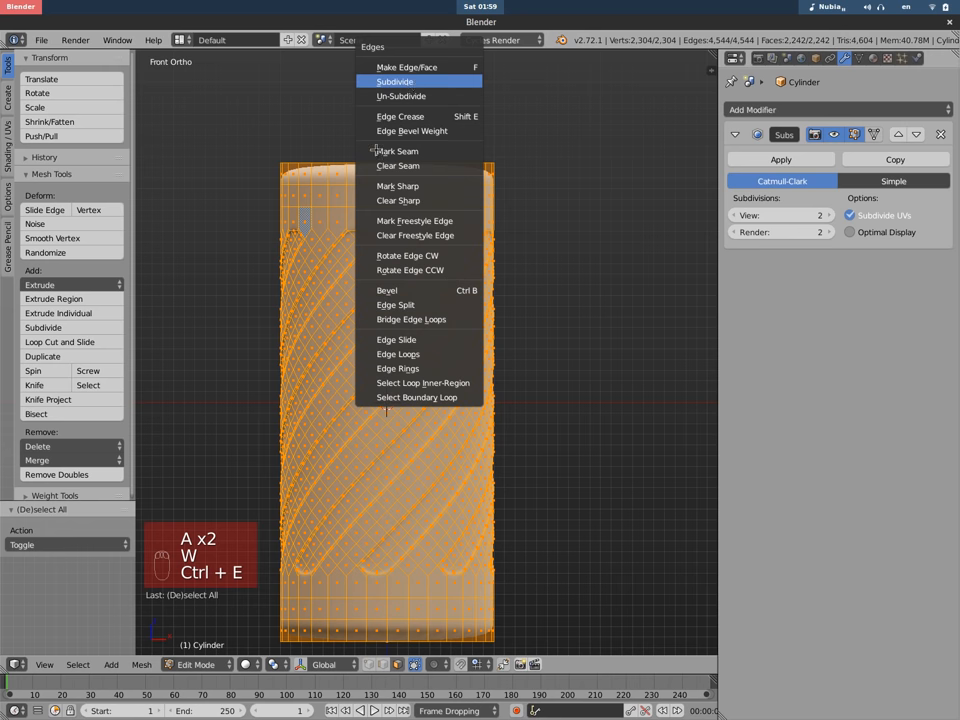
pyautogui.click(394, 81)
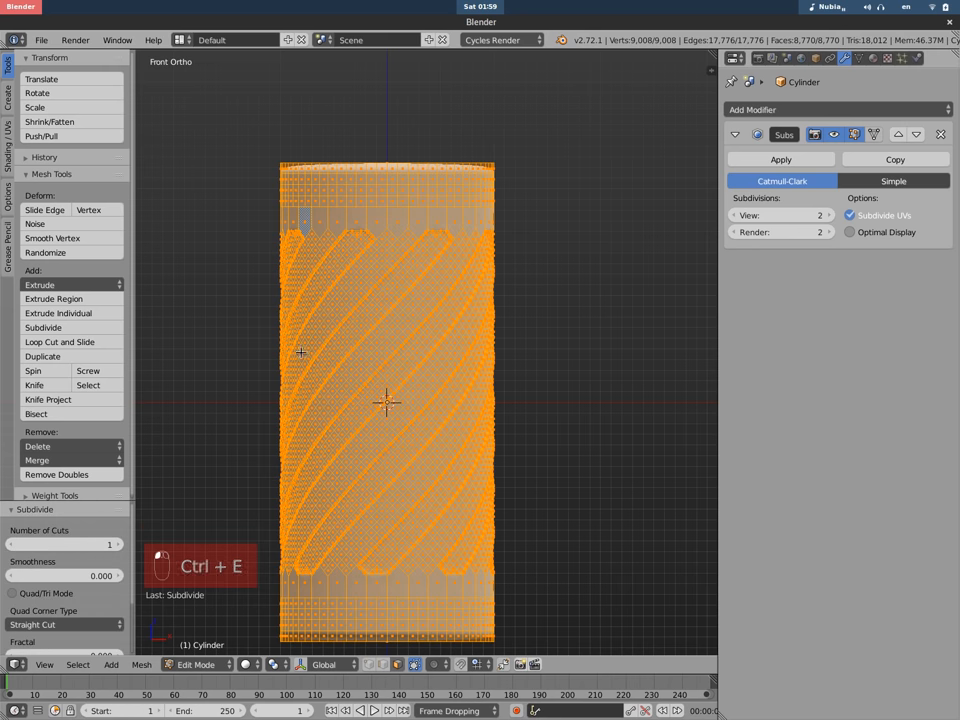
pyautogui.press('ctrl+z')
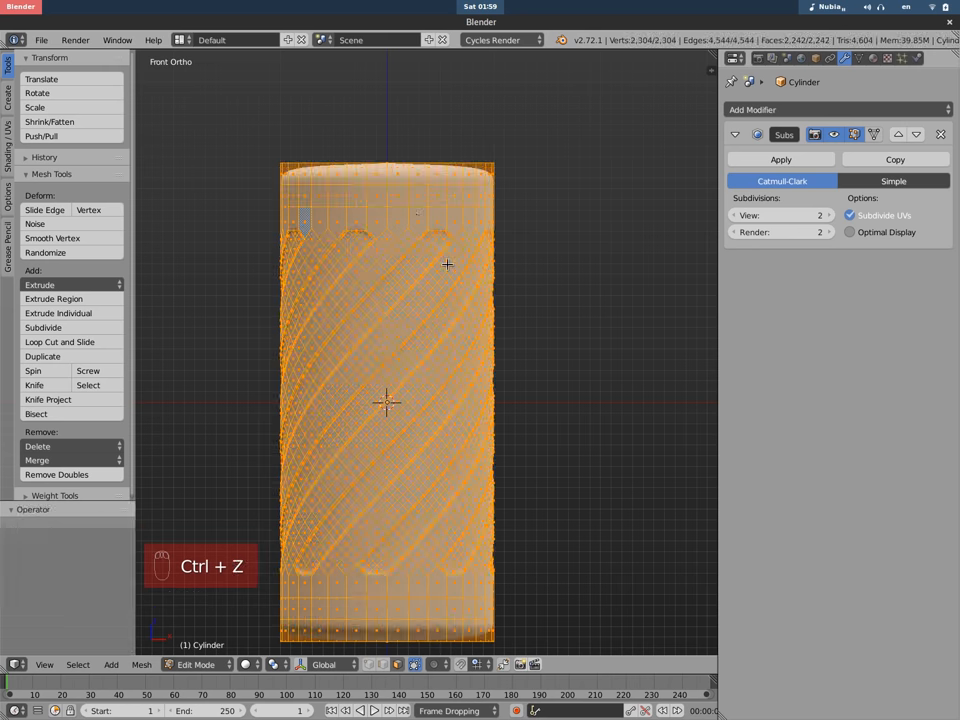
pyautogui.press('Tab')
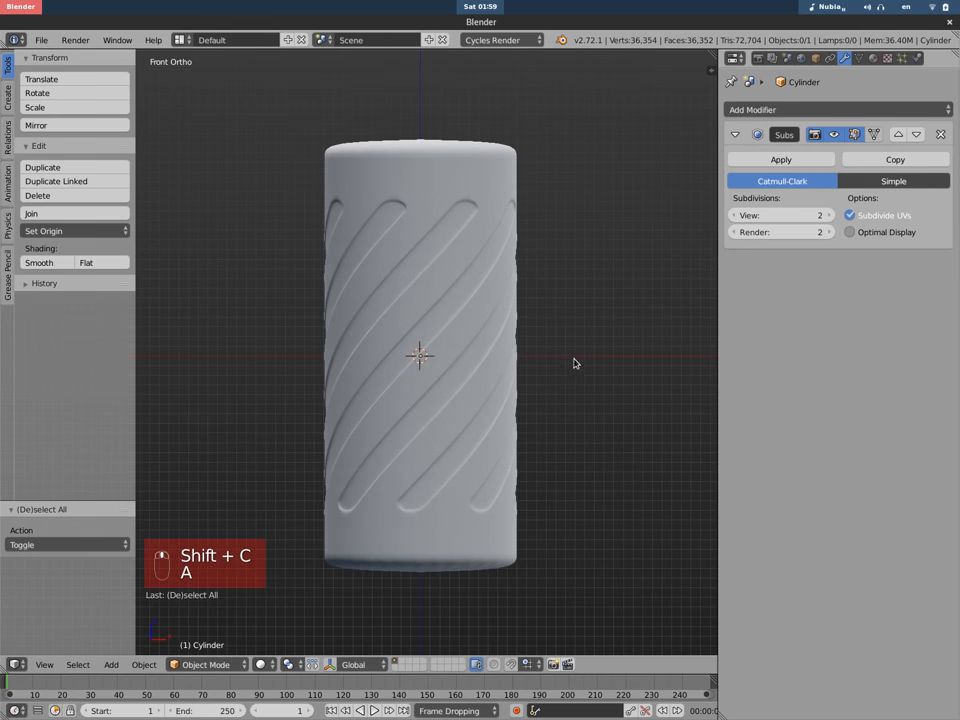
pyautogui.press('a')
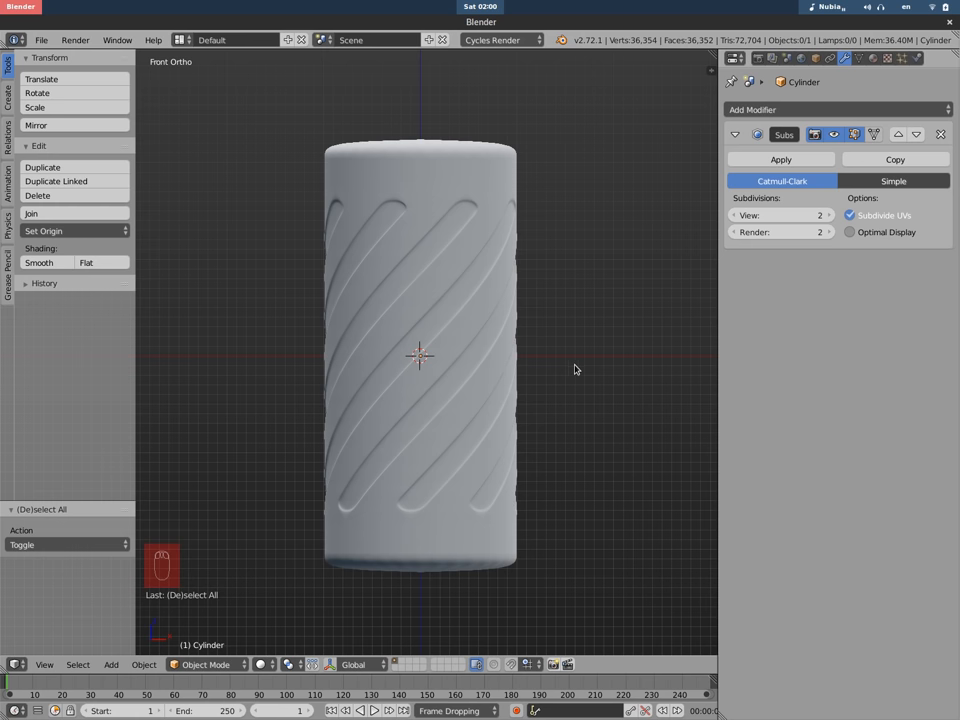
pyautogui.moveTo(497, 409)
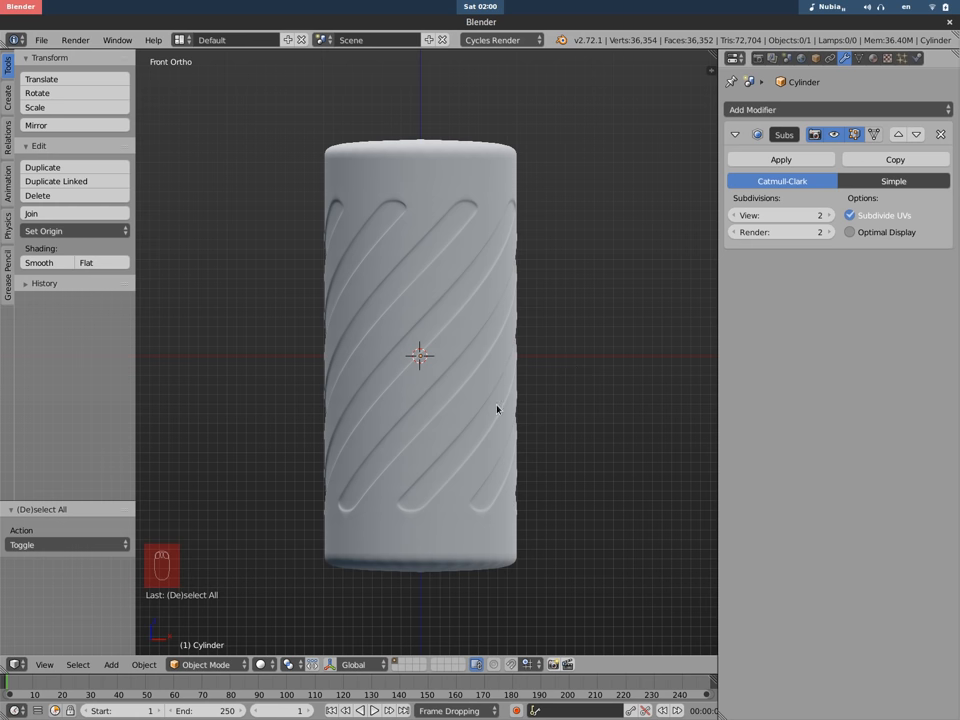
pyautogui.moveTo(507, 413)
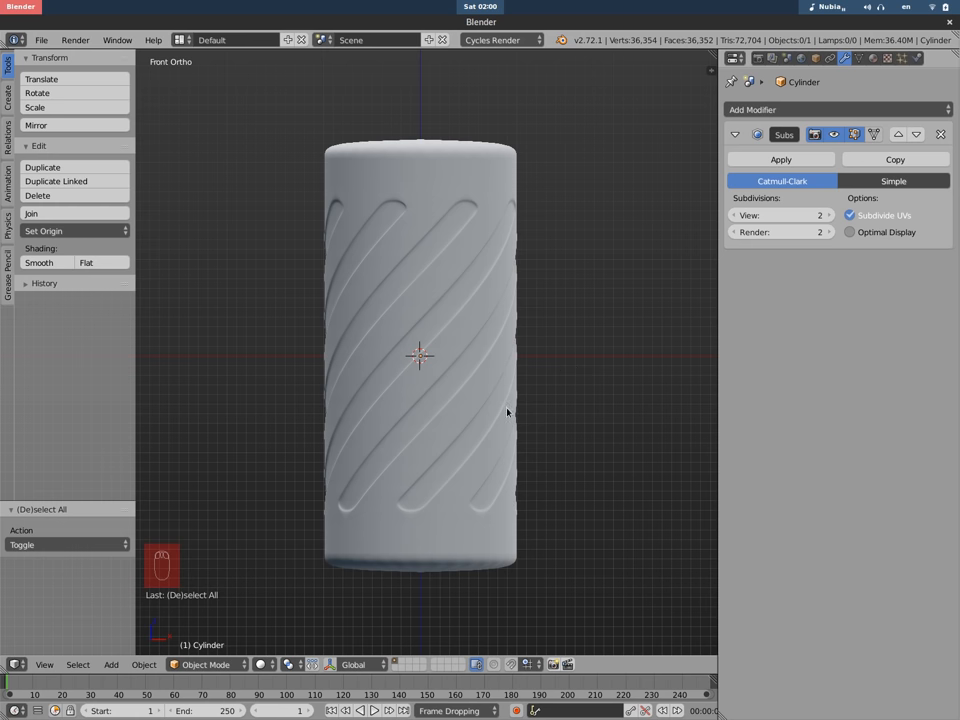